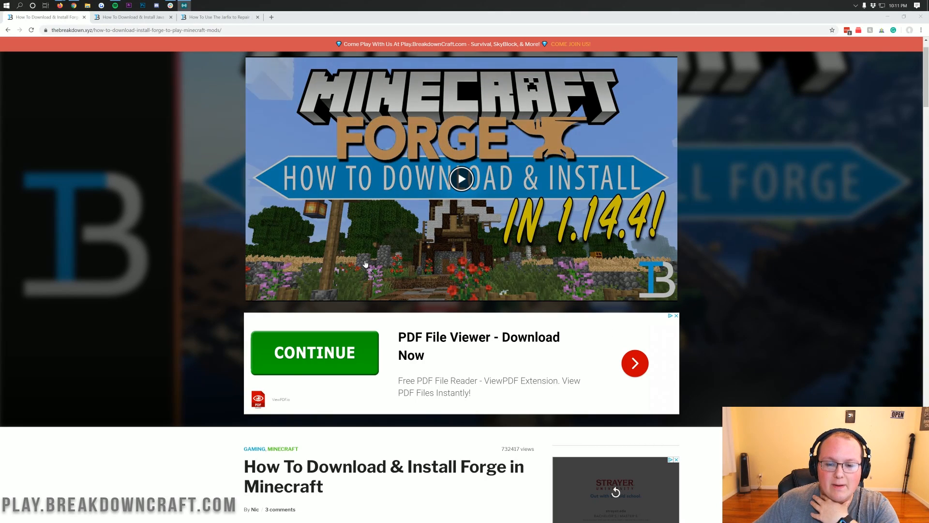
- Change Server 2's JAR from Paper 1.13.2 to Minecraft 1.15 and confirm the version change
scroll("down", 3)
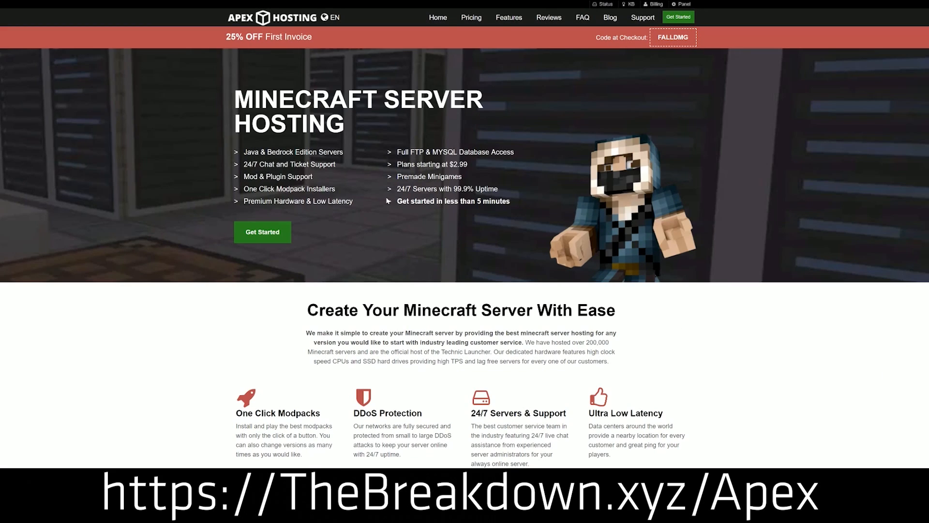
mouse_move(198, 189)
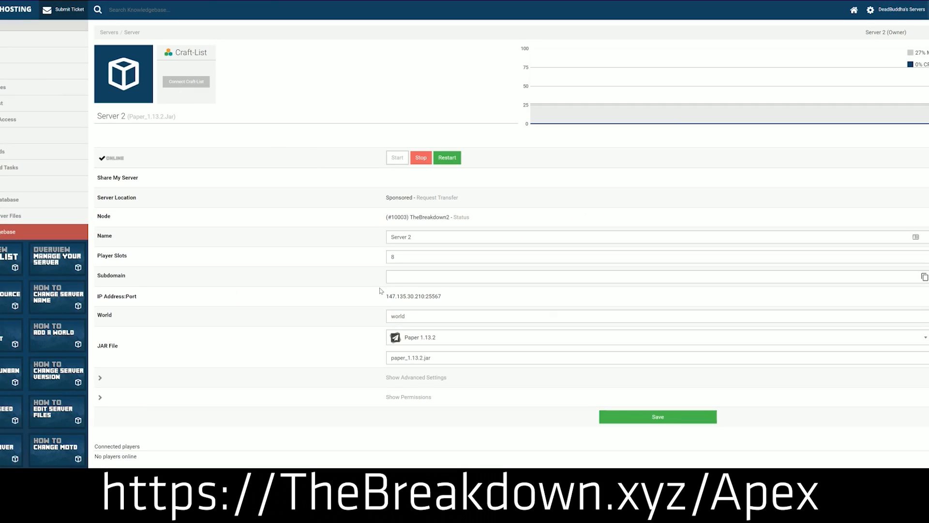
left_click(651, 337)
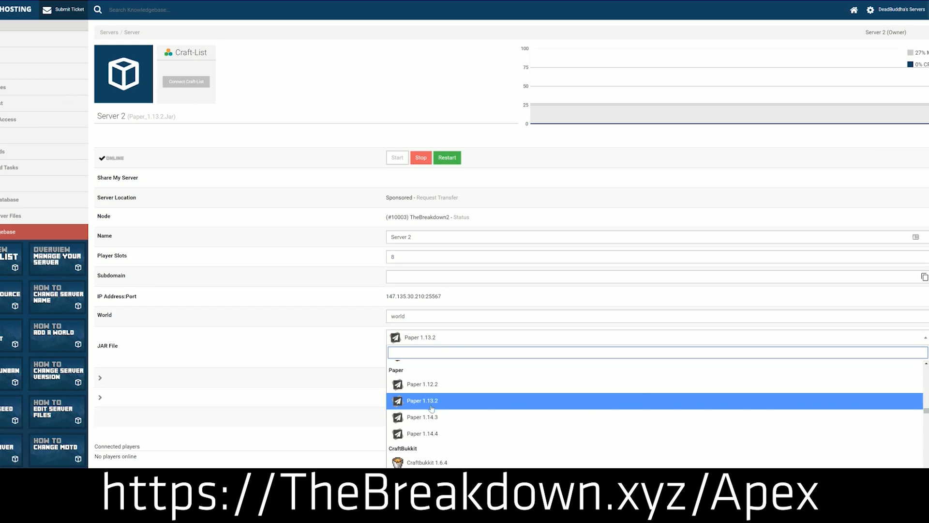
scroll("down", 3)
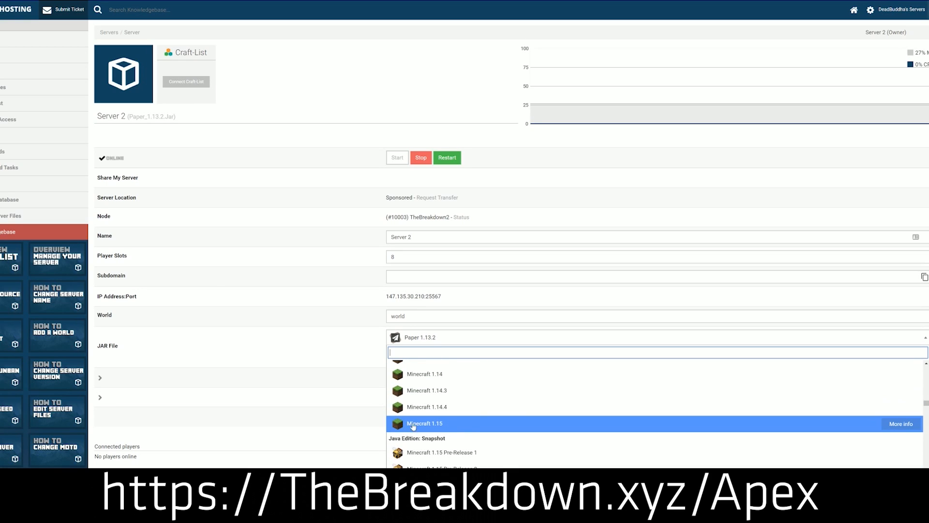
left_click(424, 423)
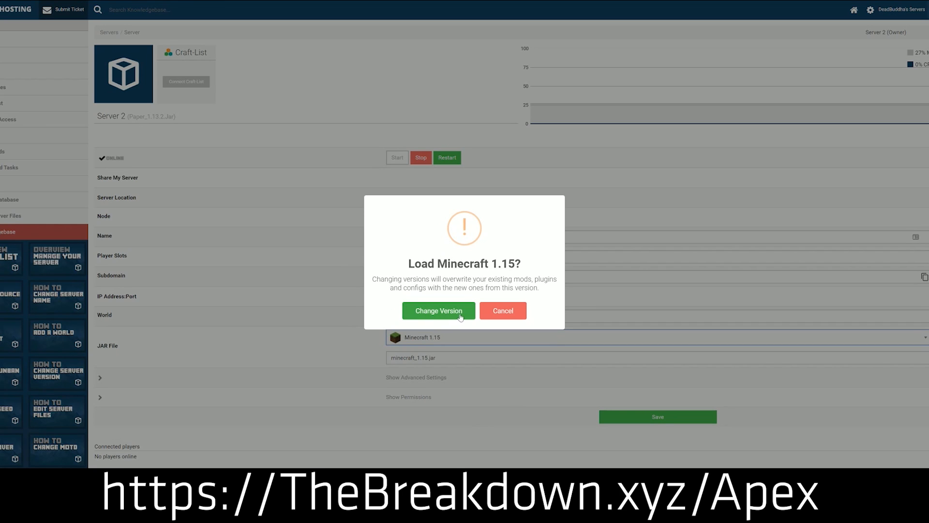
left_click(438, 311)
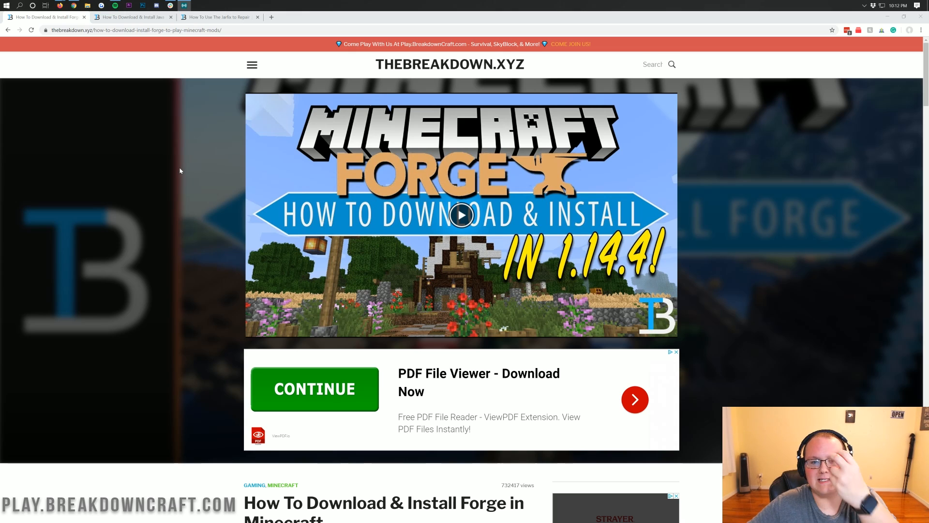
- Follow the article's Download Forge link to the Minecraft Forge downloads site
scroll("down", 3)
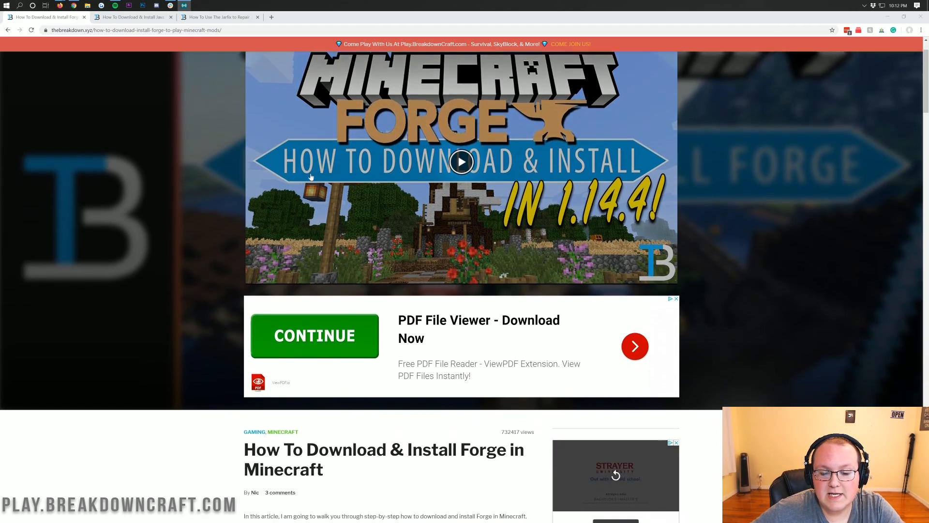
scroll("down", 3)
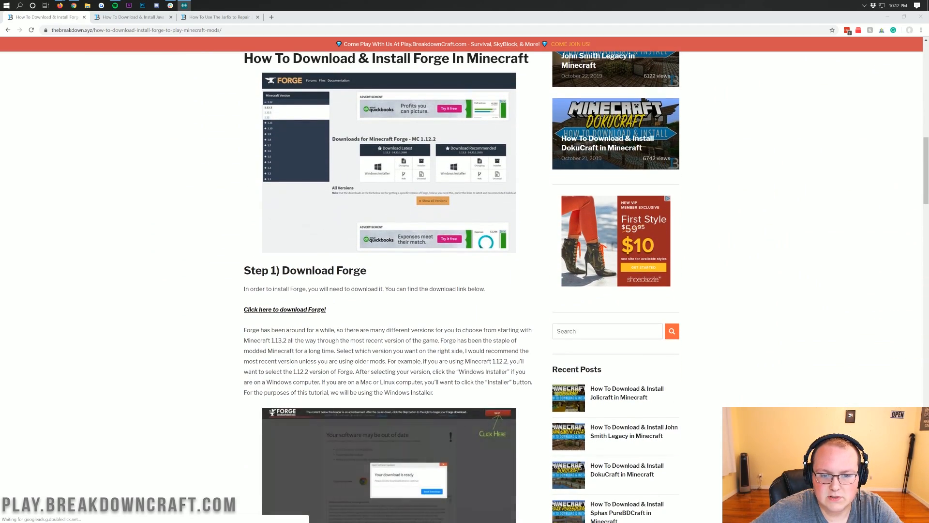
scroll("down", 3)
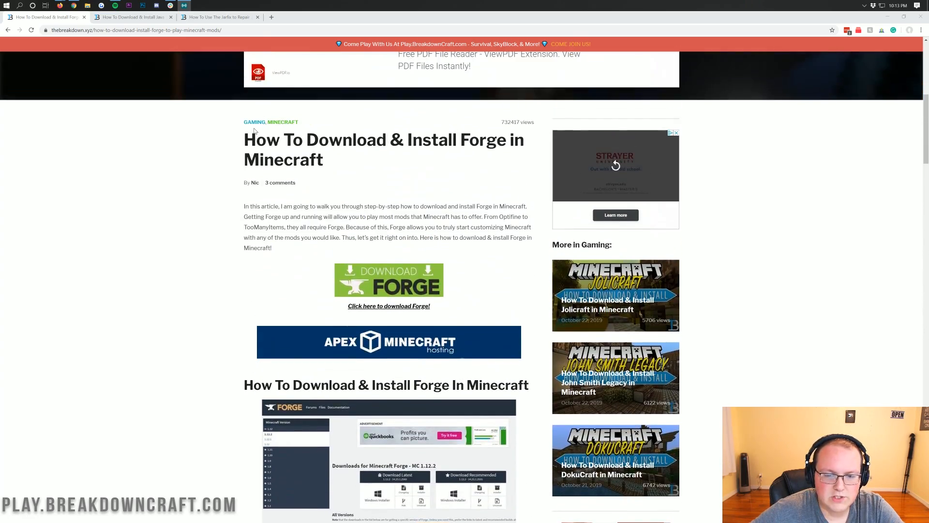
scroll("down", 3)
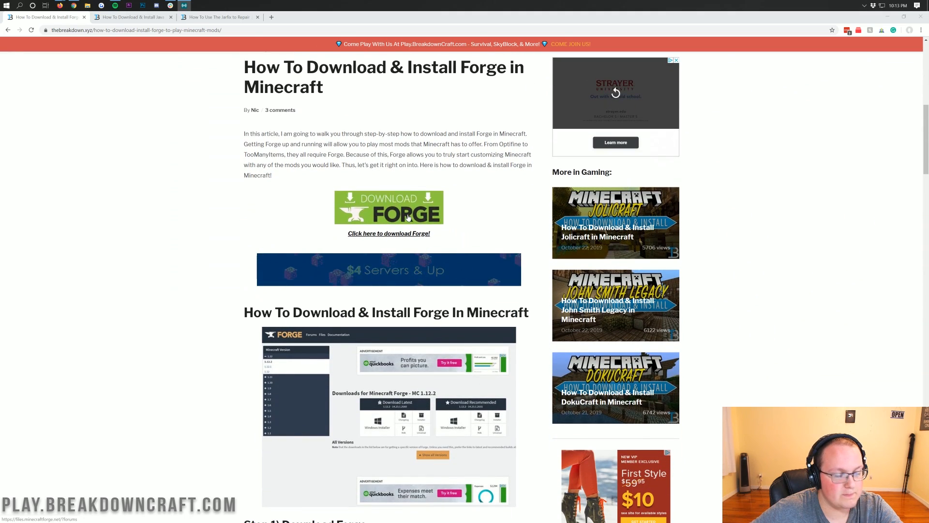
left_click(389, 233)
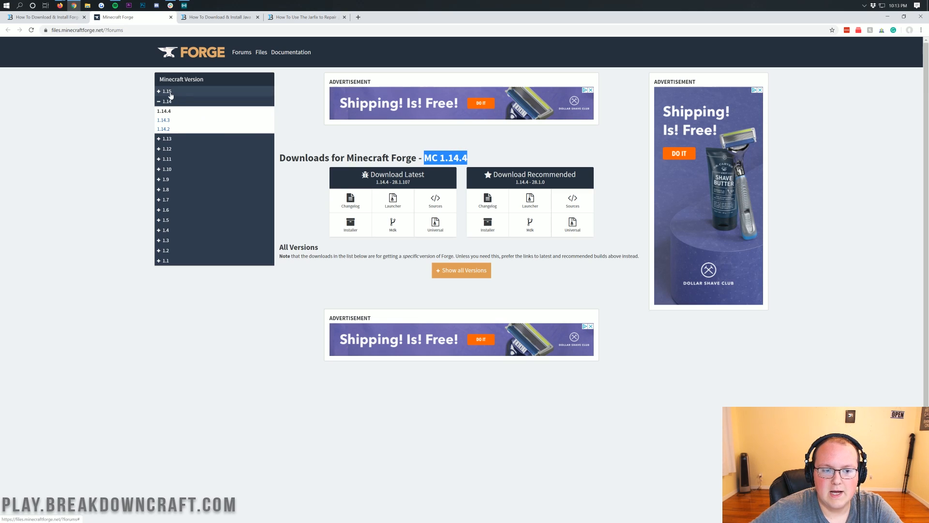
- Choose Forge for Minecraft 1.15.1 and start its Installer download
left_click(166, 91)
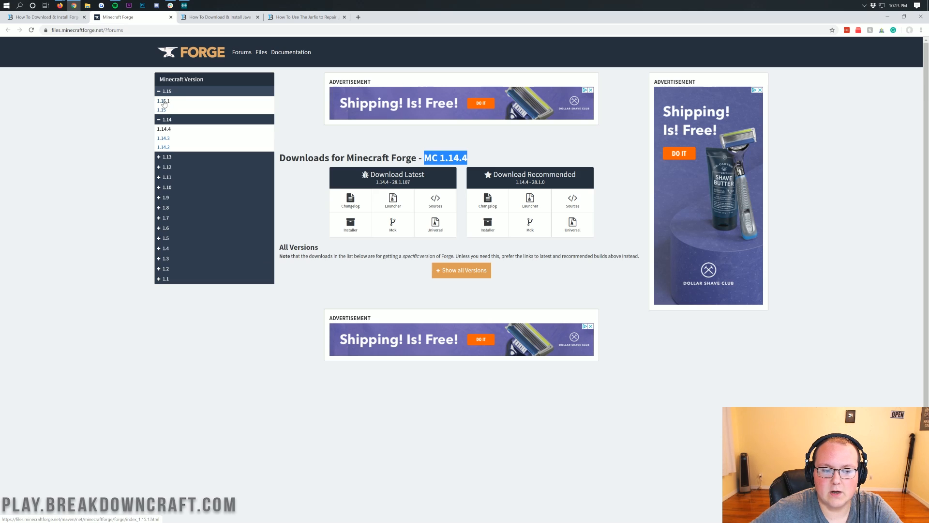
left_click(164, 101)
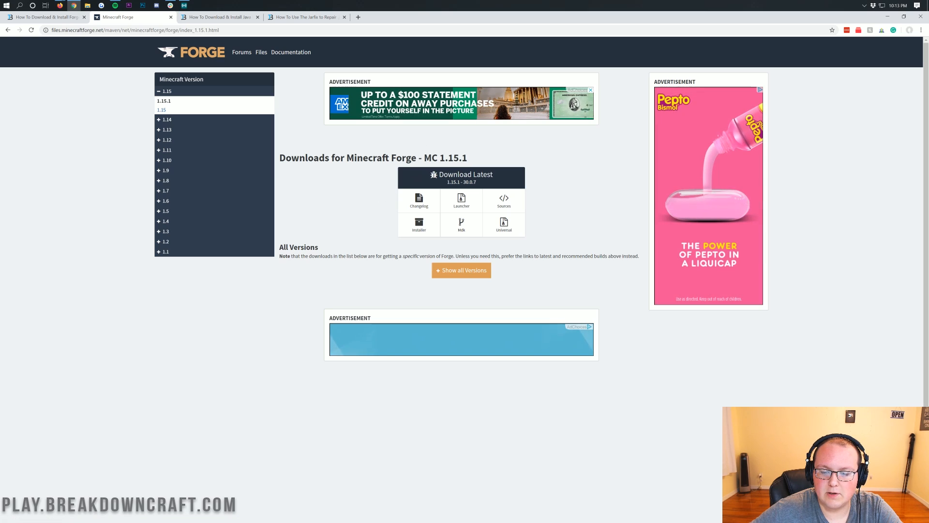
left_click(419, 223)
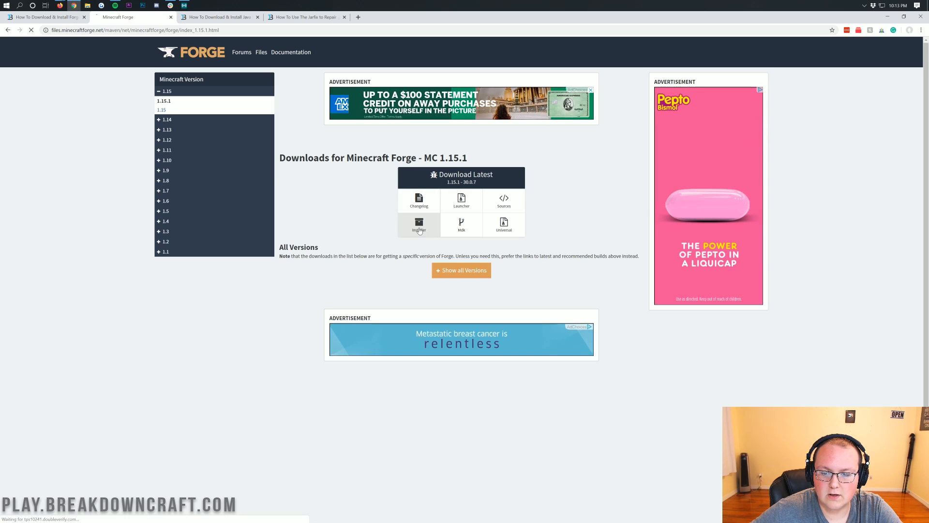
left_click(418, 225)
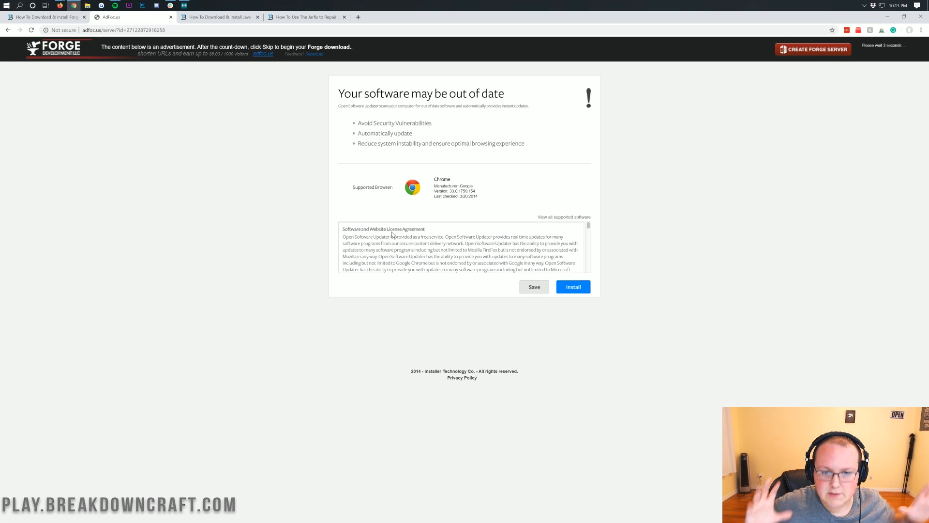
- Skip the adfoc.us advertisement and keep the Forge 1.15.1 installer despite the download warning
left_click(572, 286)
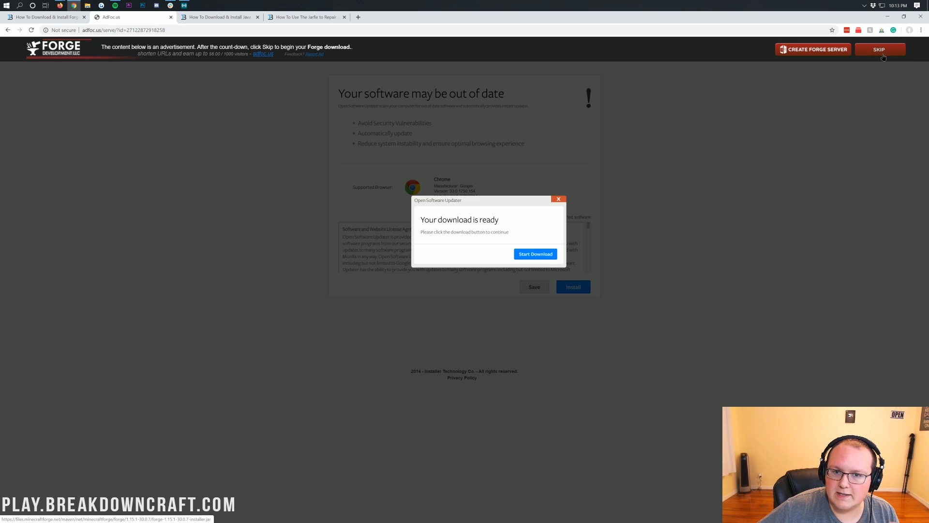
left_click(535, 253)
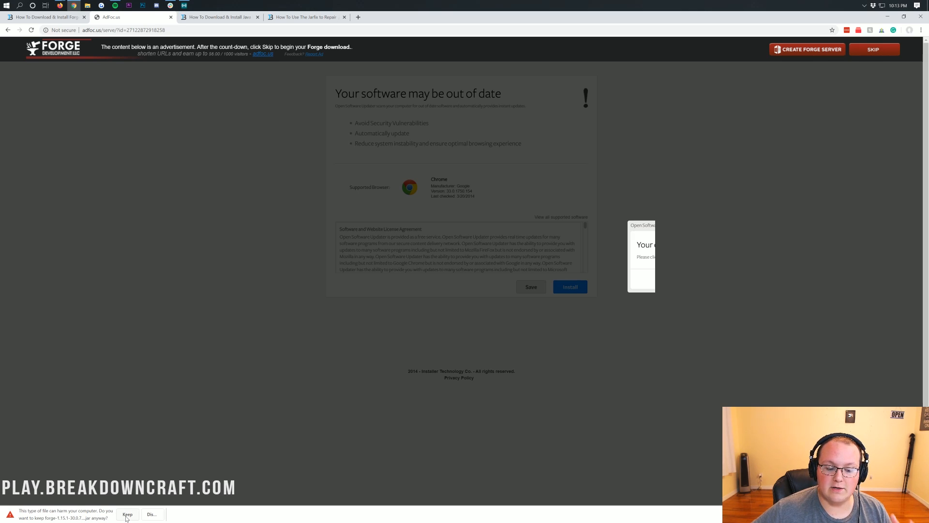
left_click(127, 514)
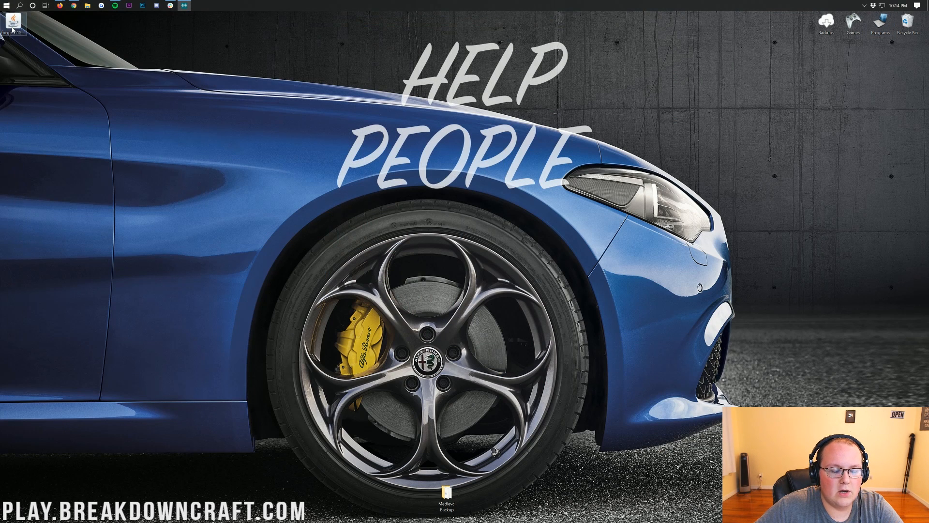
- Move the Forge installer jar to the desktop and run it with Java(TM) Platform SE binary
left_click_drag(12, 18, 337, 98)
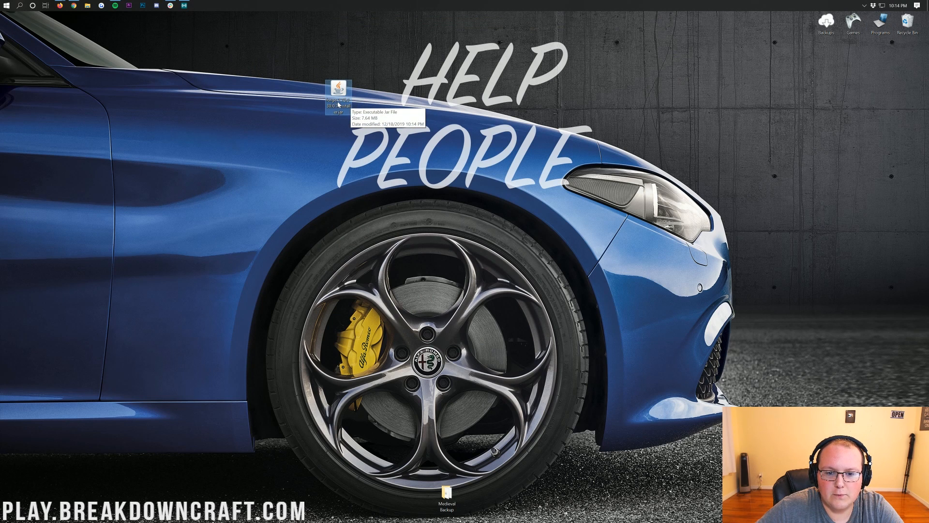
mouse_move(226, 108)
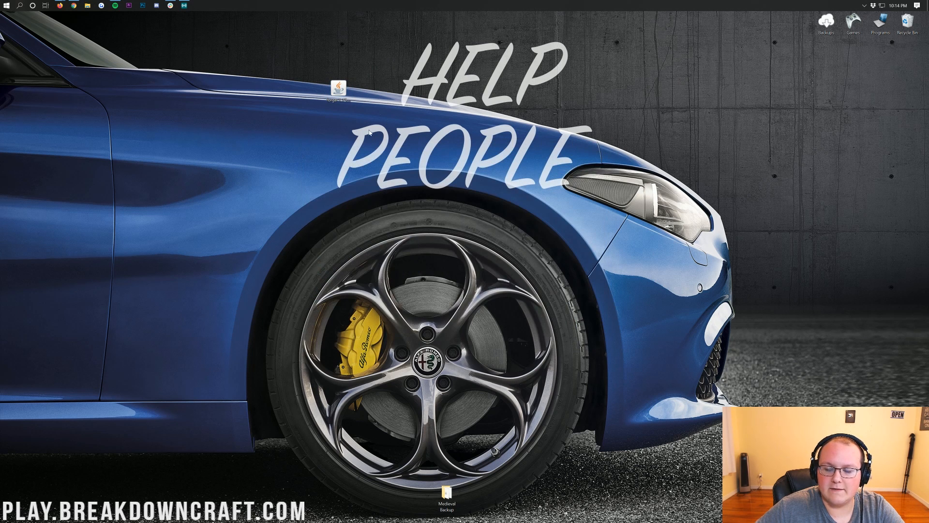
left_click(338, 89)
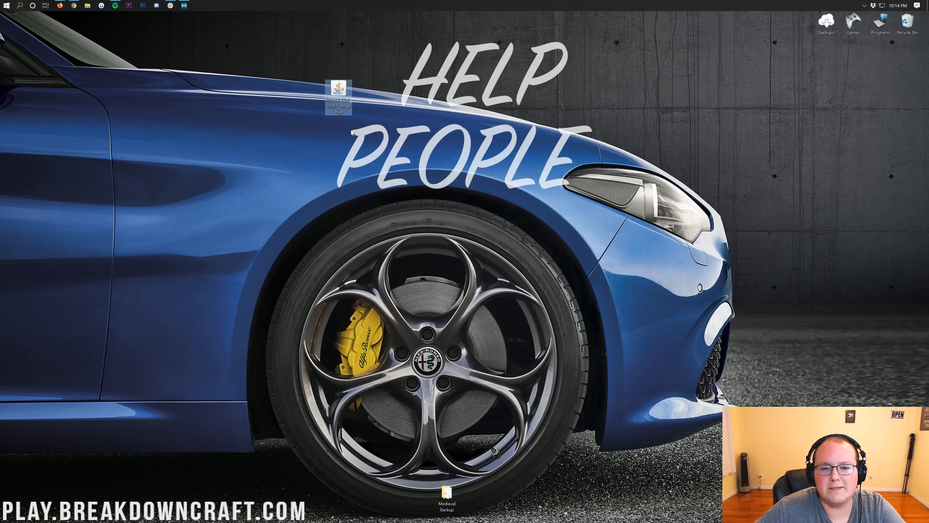
right_click(338, 98)
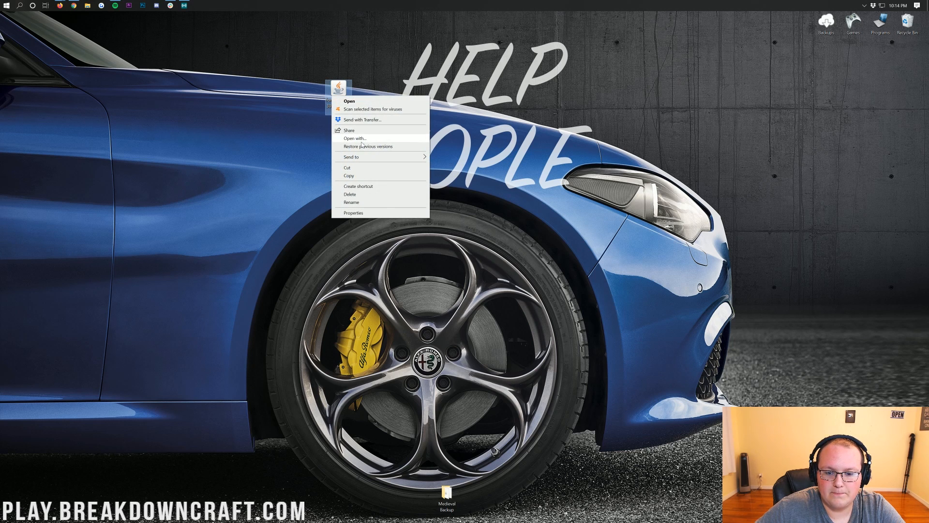
left_click(356, 138)
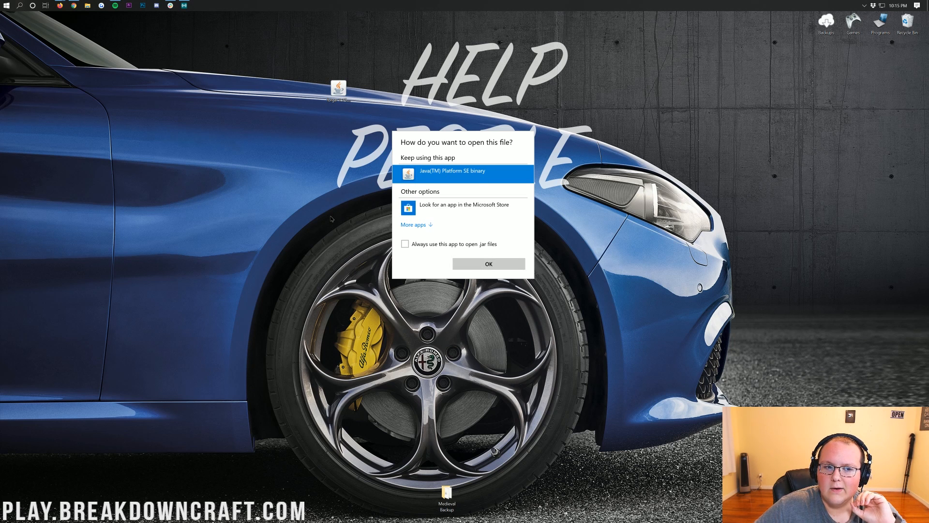
left_click(487, 263)
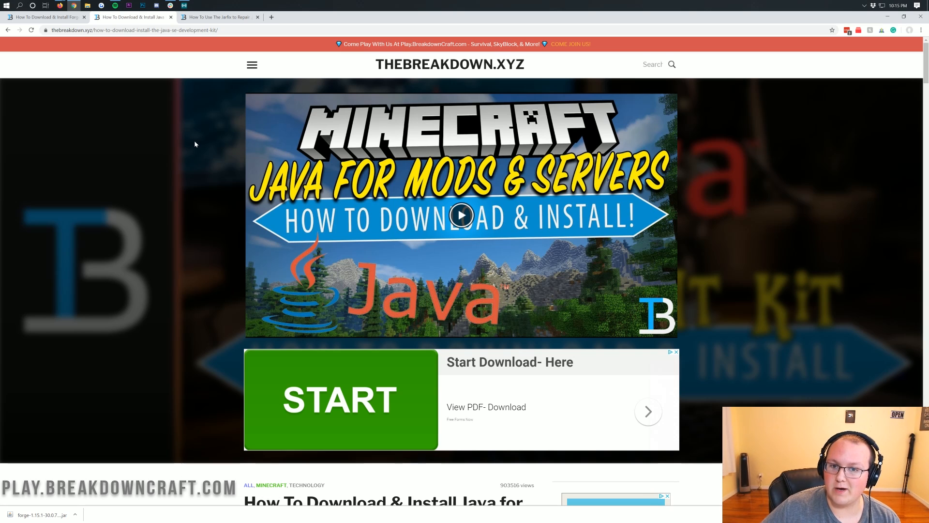
scroll("down", 3)
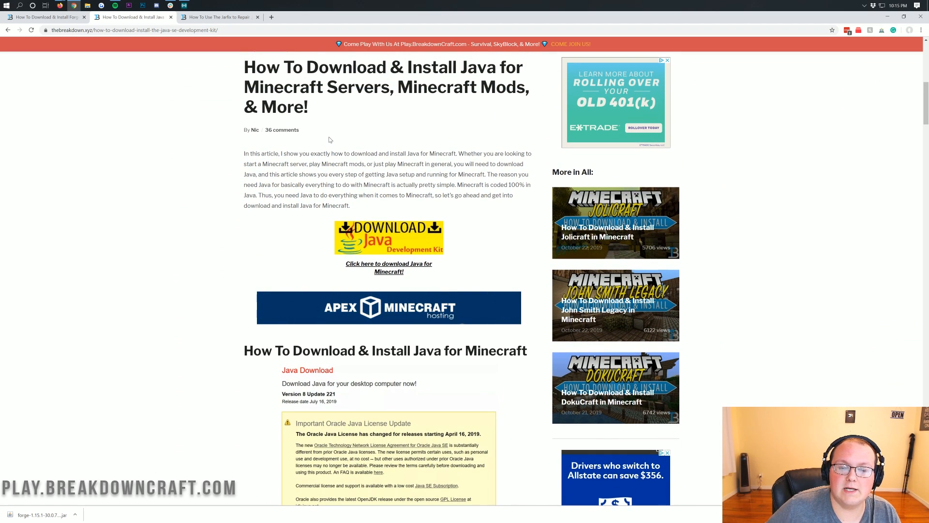
scroll("down", 3)
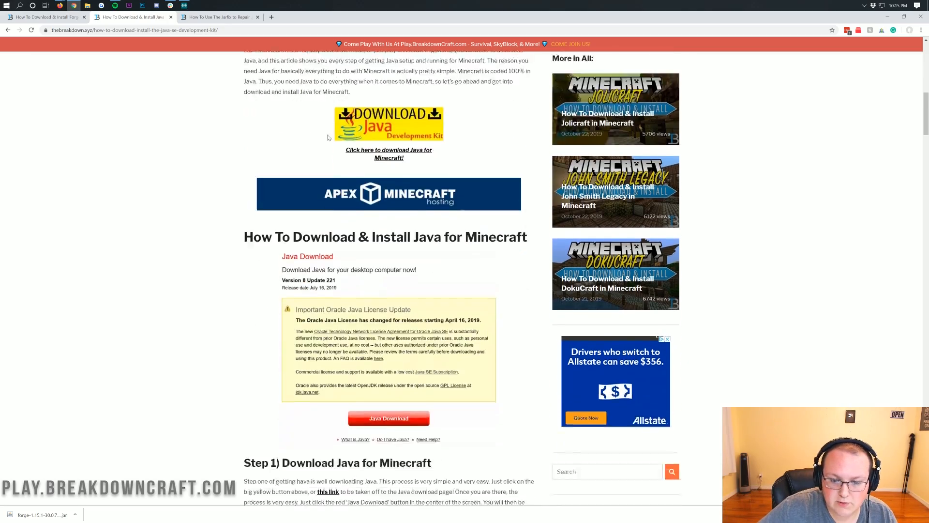
scroll("down", 3)
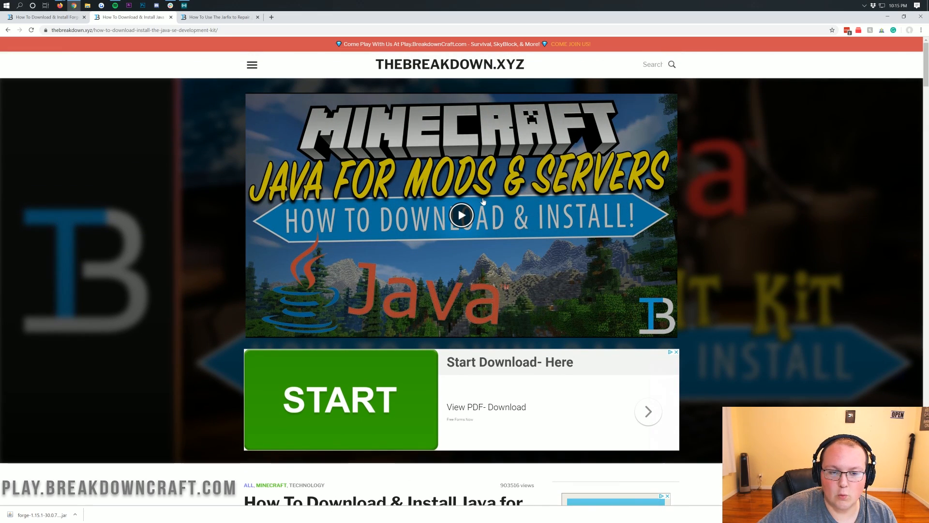
scroll("down", 3)
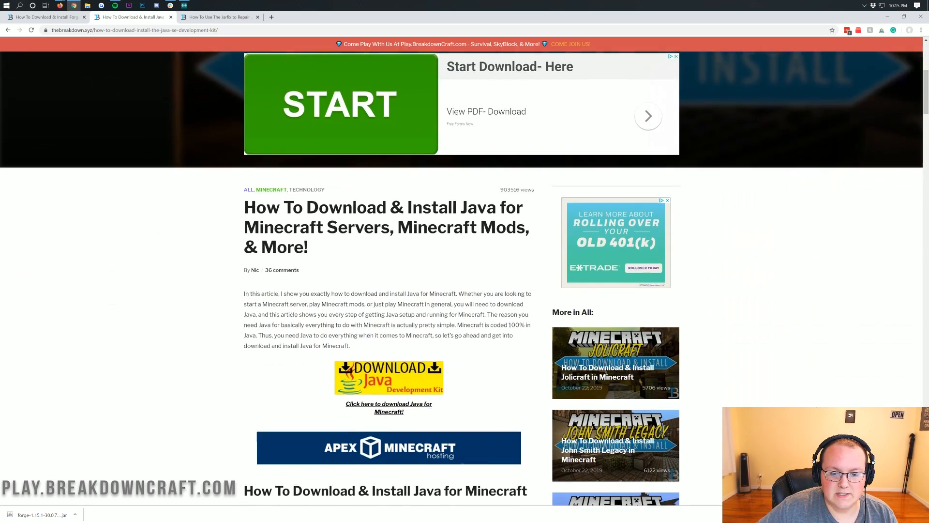
scroll("down", 3)
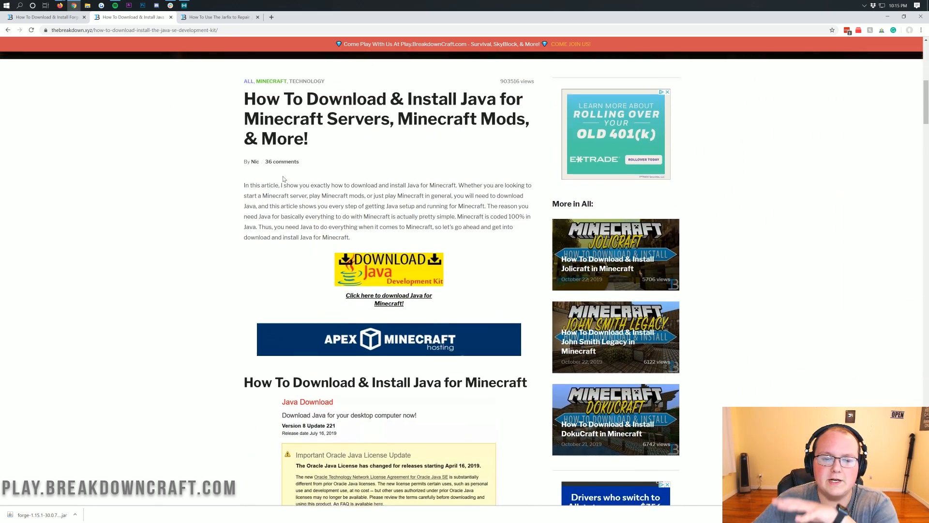
scroll("down", 3)
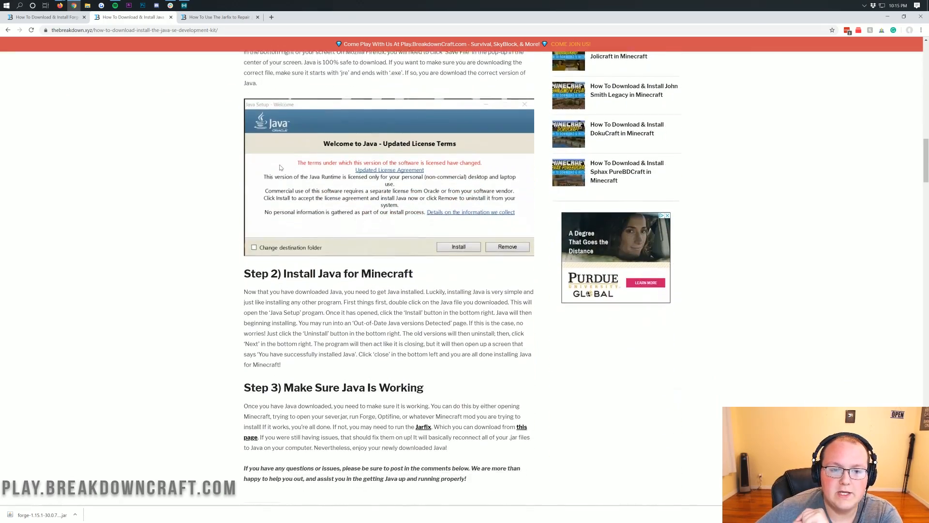
scroll("up", 3)
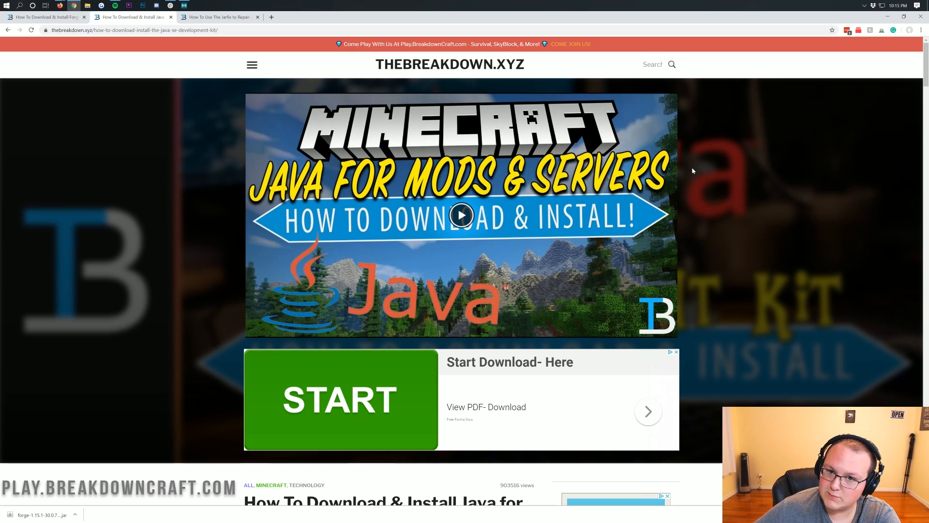
mouse_move(685, 168)
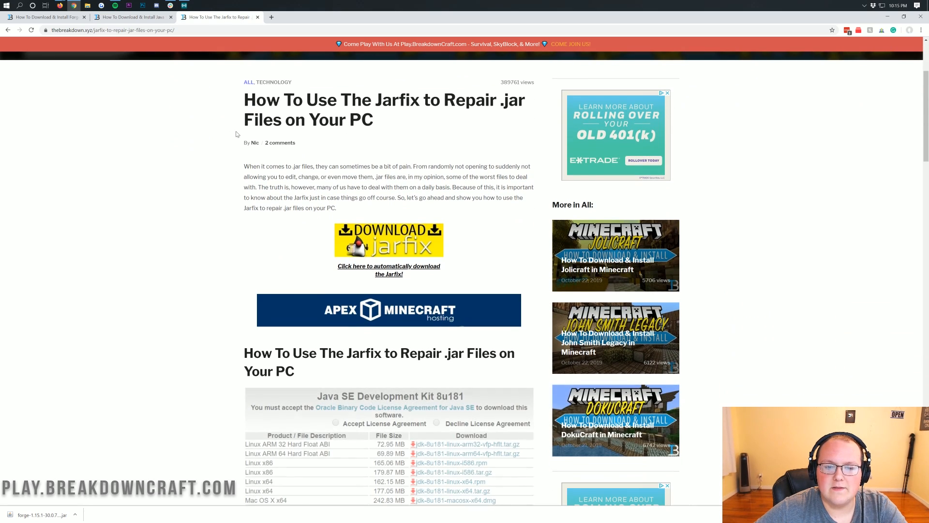
- Highlight the Jarfix article title in TheBreakdown.xyz guide, then clear the highlight
left_click_drag(244, 99, 506, 100)
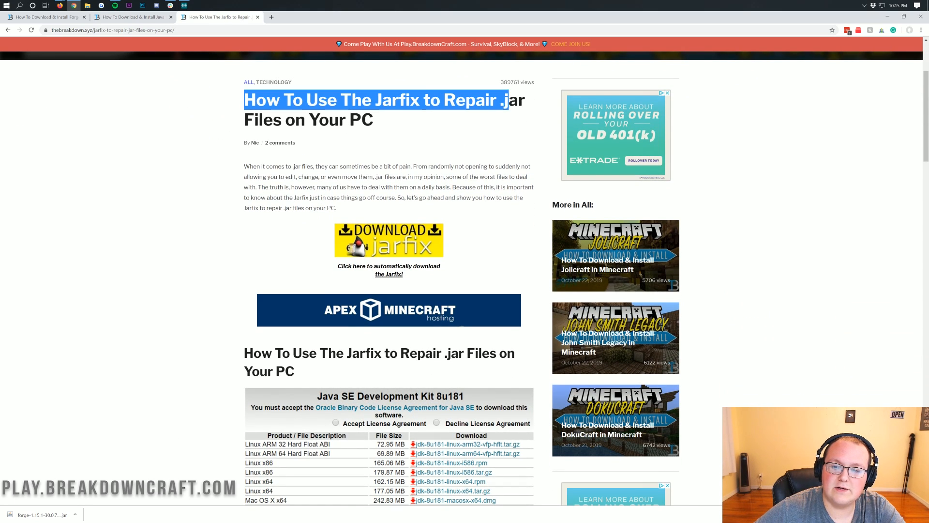
left_click(442, 116)
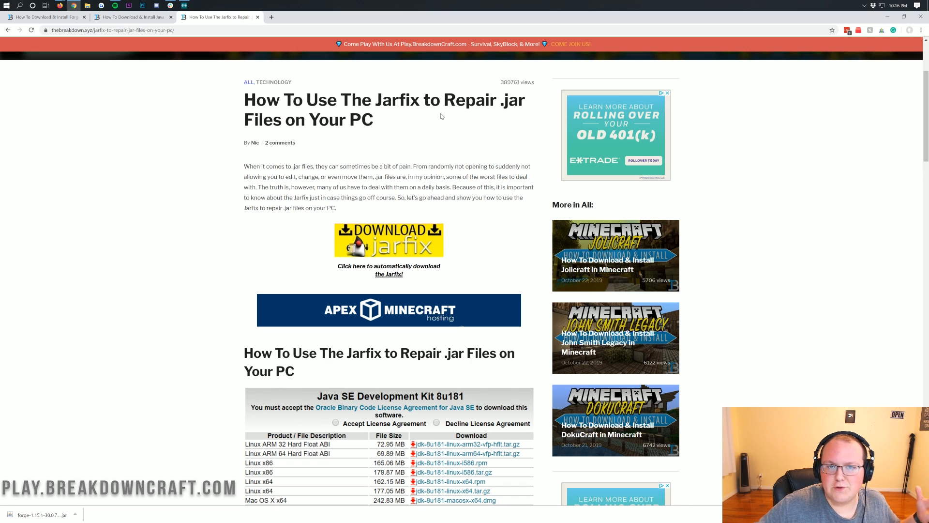
mouse_move(418, 114)
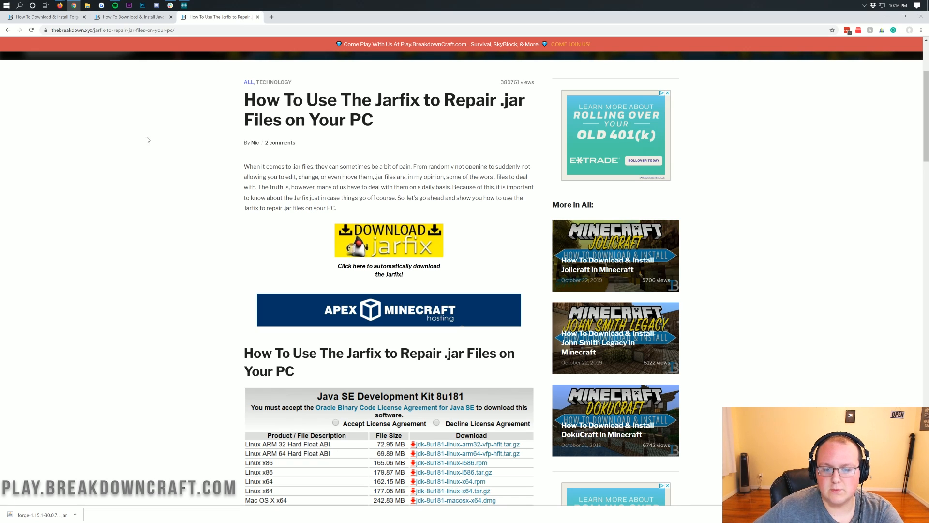
scroll("down", 3)
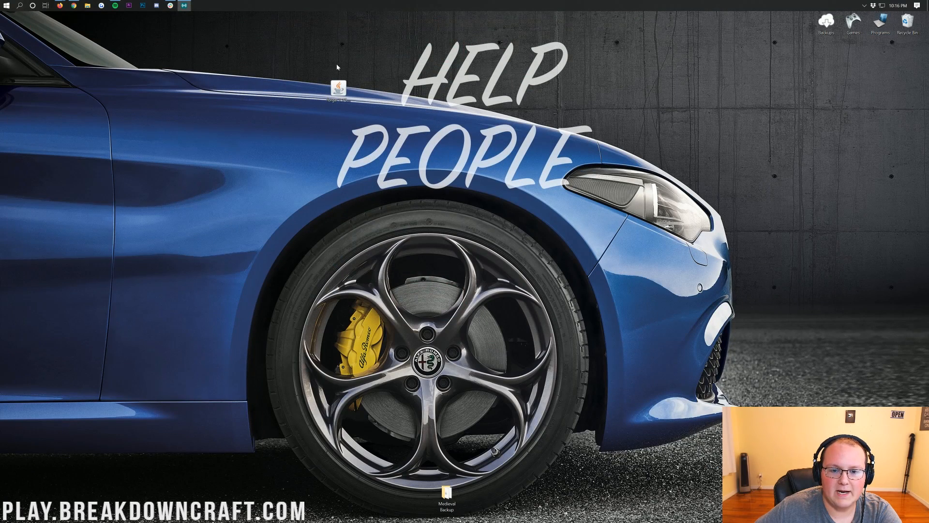
- Run the Forge jar with Java and install the Forge 1.15.1 client
right_click(337, 89)
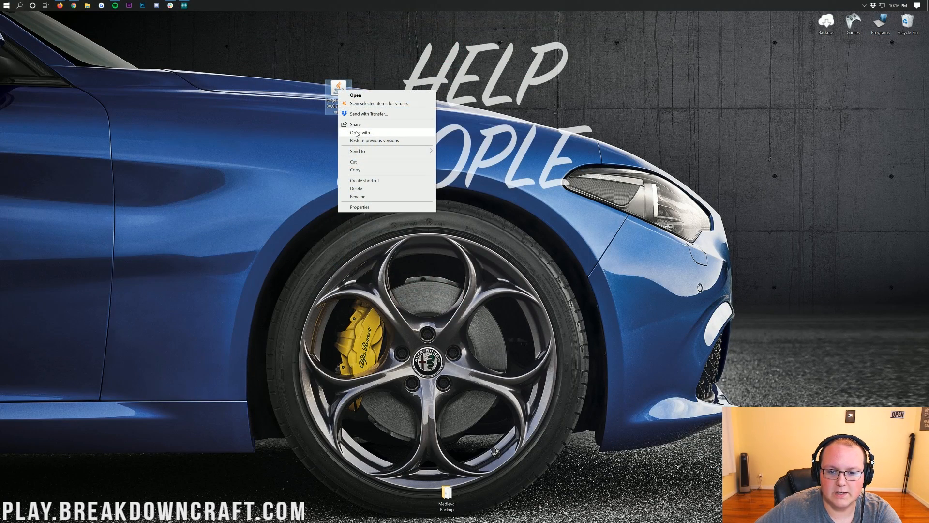
left_click(361, 133)
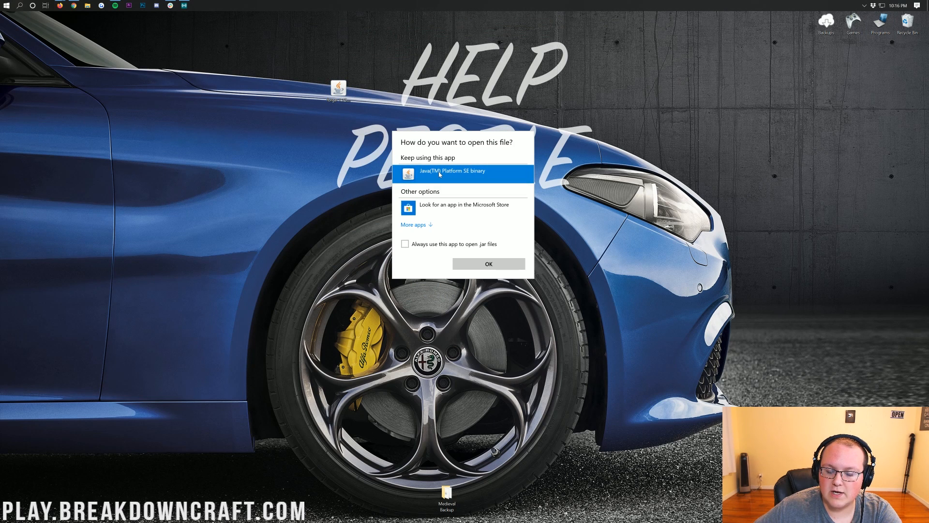
left_click(488, 263)
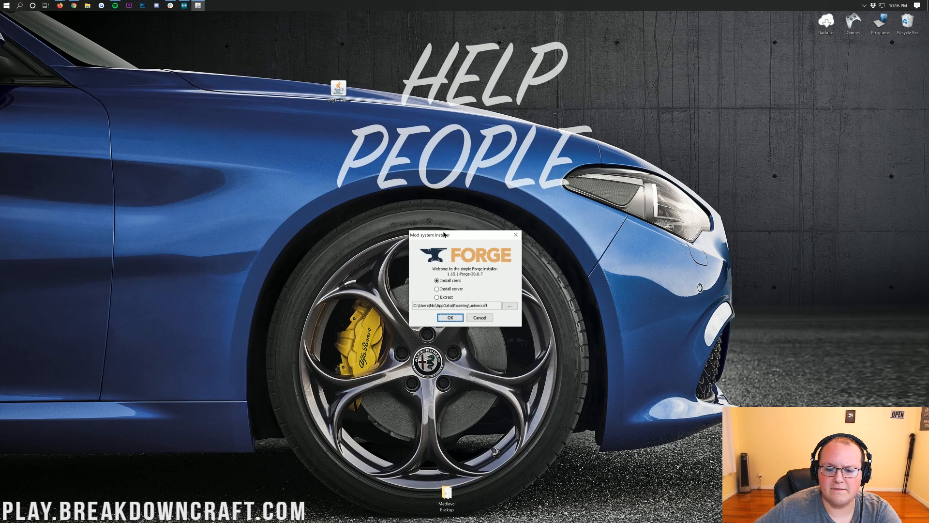
left_click_drag(441, 234, 452, 183)
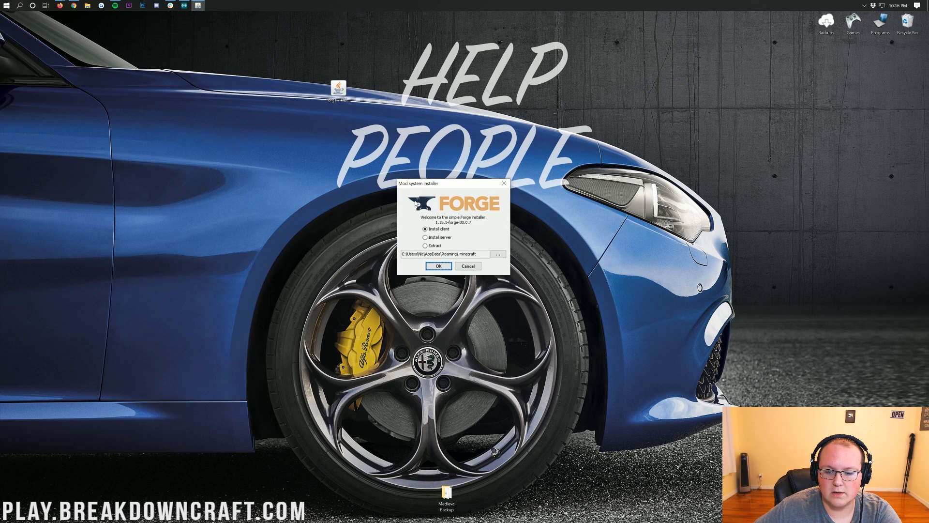
left_click(426, 229)
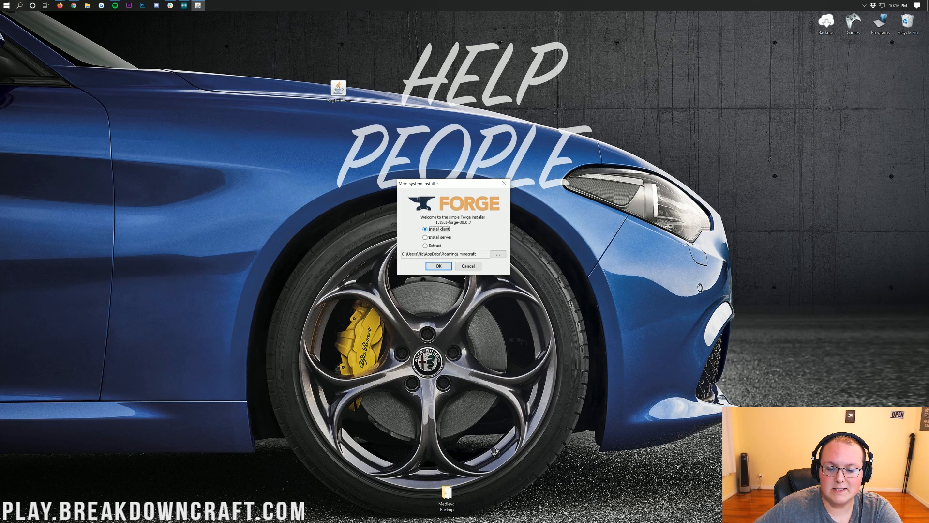
left_click(438, 266)
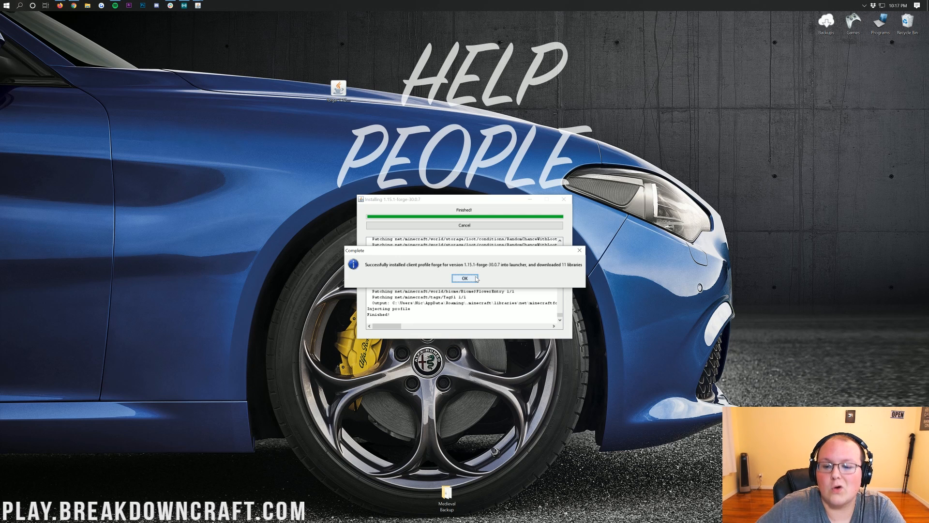
- Dismiss the Forge success message, find Minecraft from Start and check the launcher's profile list for forge 1.15.1
left_click(464, 279)
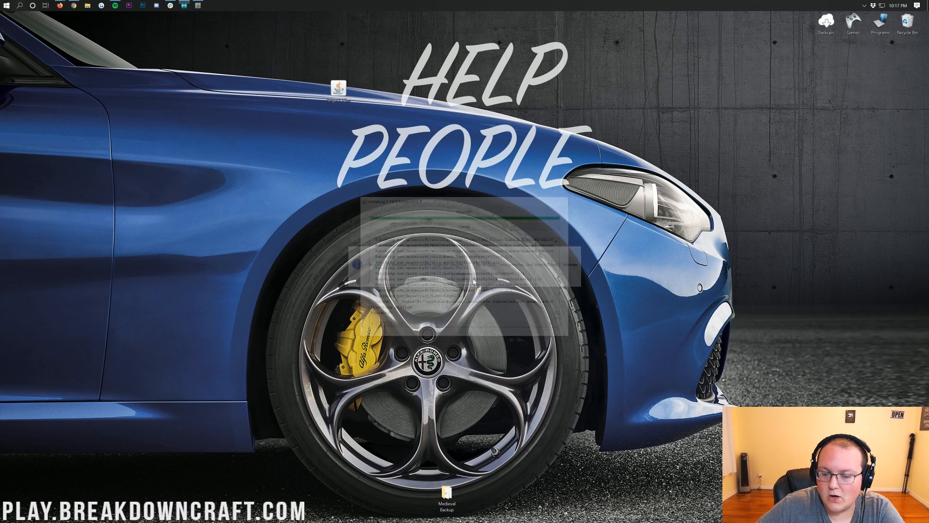
type("min")
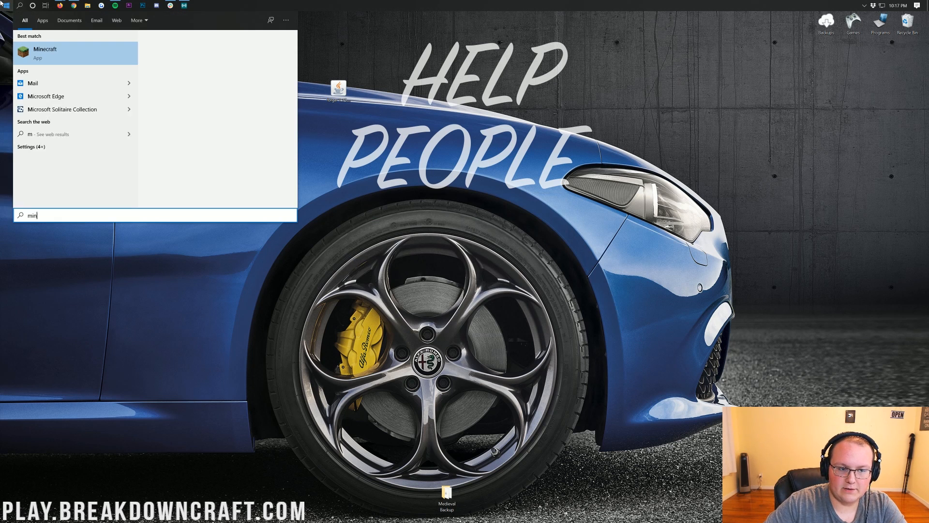
left_click(46, 52)
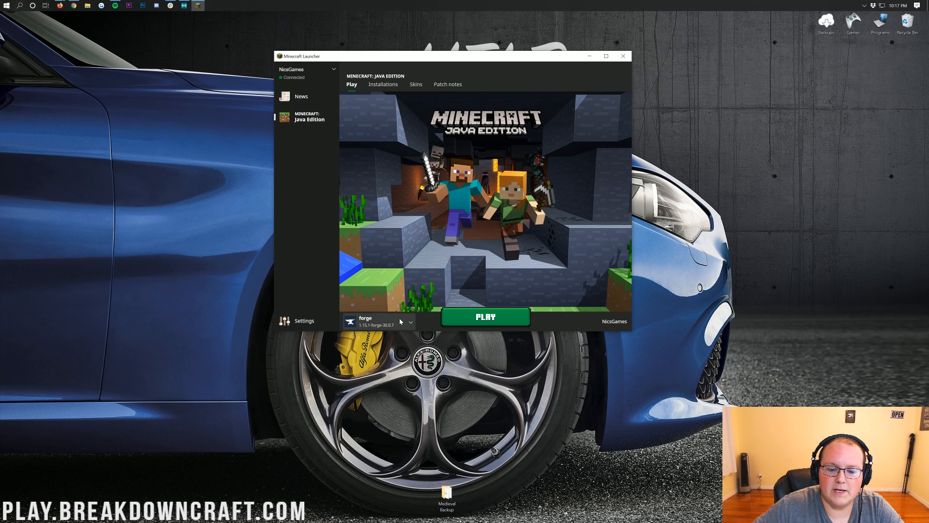
left_click(409, 321)
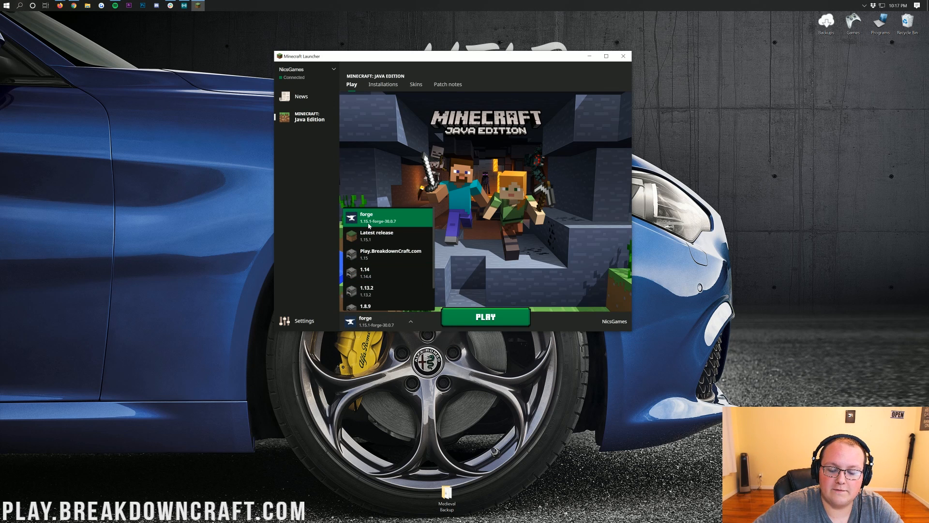
mouse_move(394, 226)
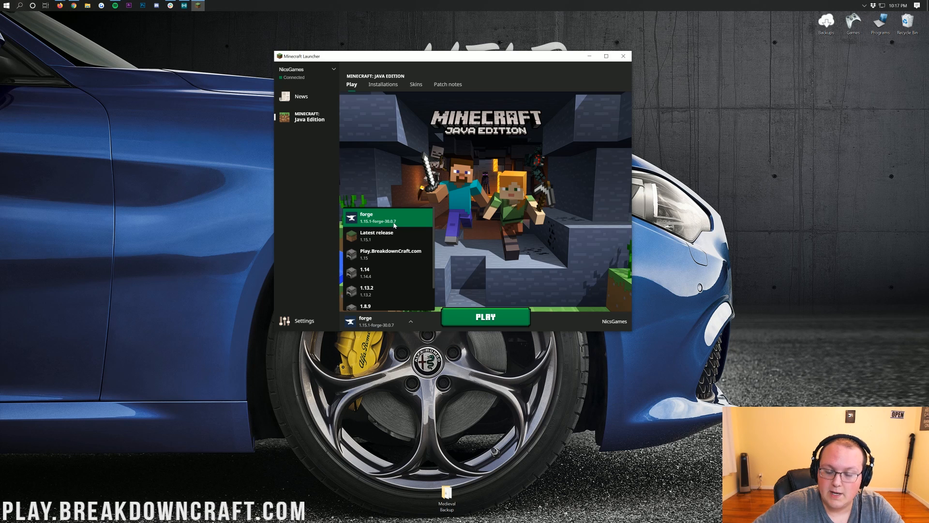
mouse_move(392, 222)
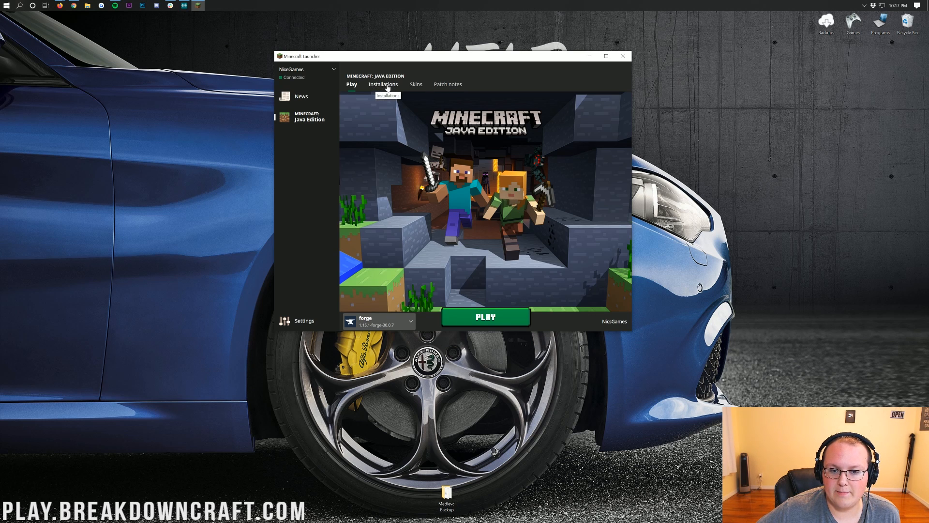
- Show the Installations page listing the forge 1.15.1-forge-30.0.7 profile
left_click(383, 84)
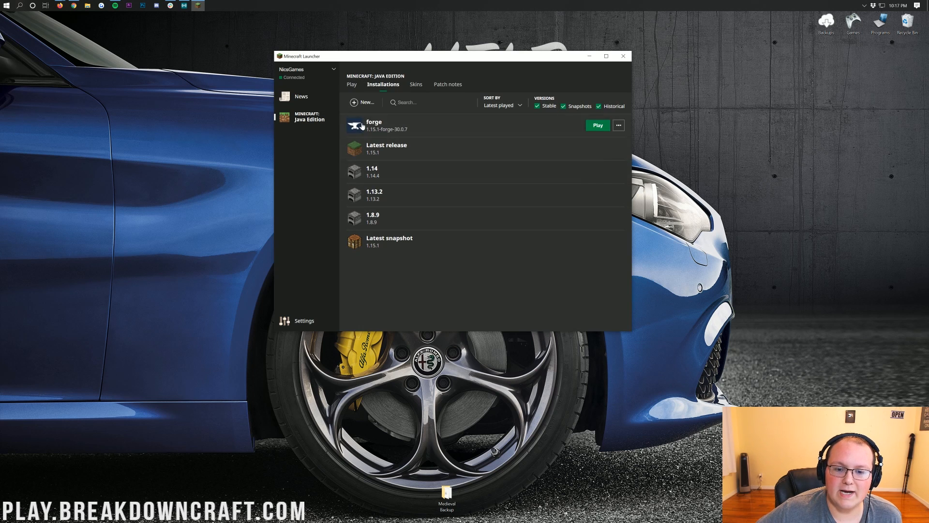
mouse_move(361, 105)
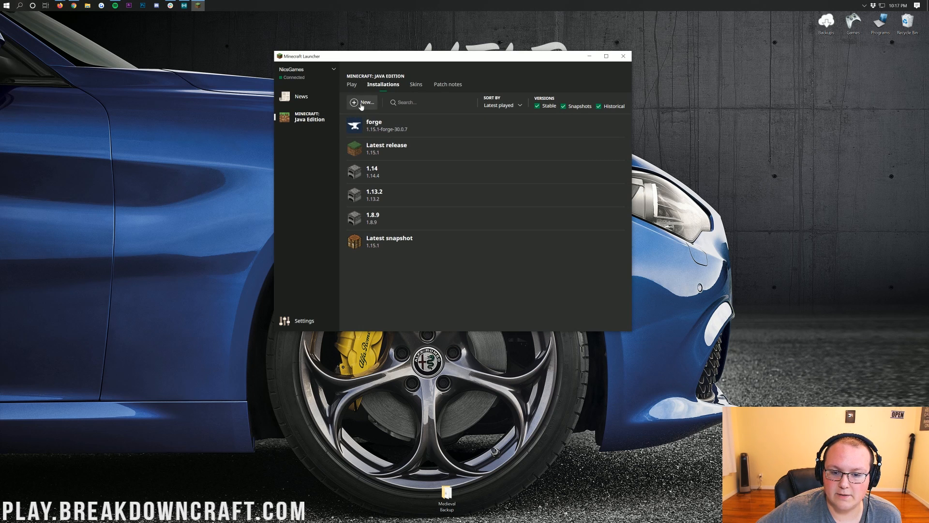
- Create a new installation and name it Play.BreakdownCraft.com
left_click(362, 101)
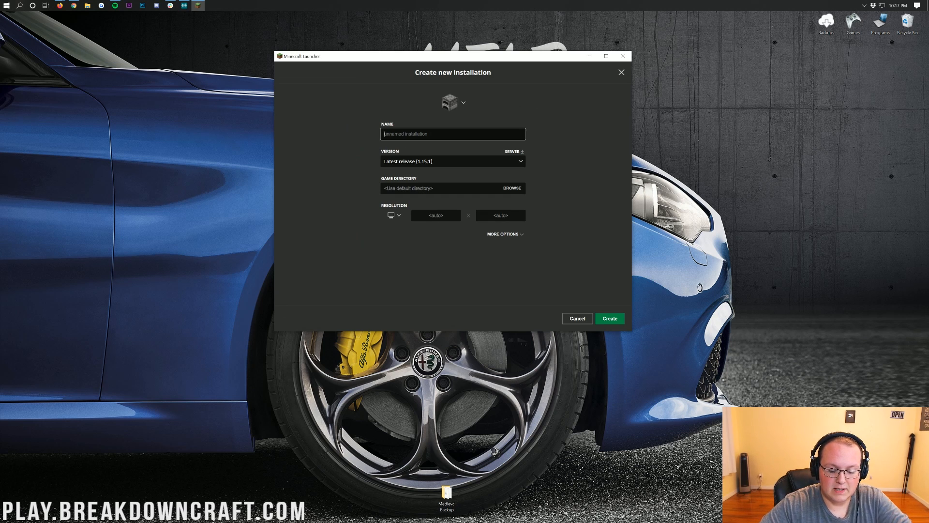
type("Play.BreakdownC")
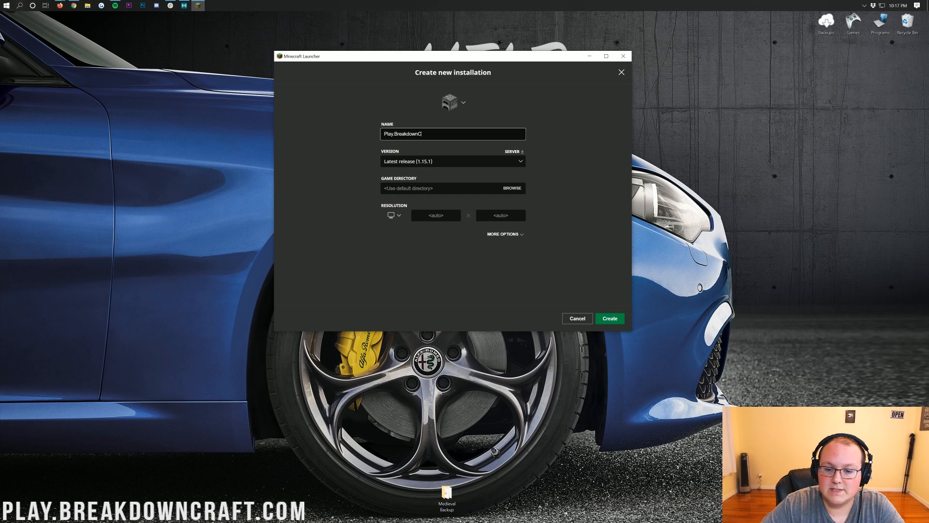
type("raft.com")
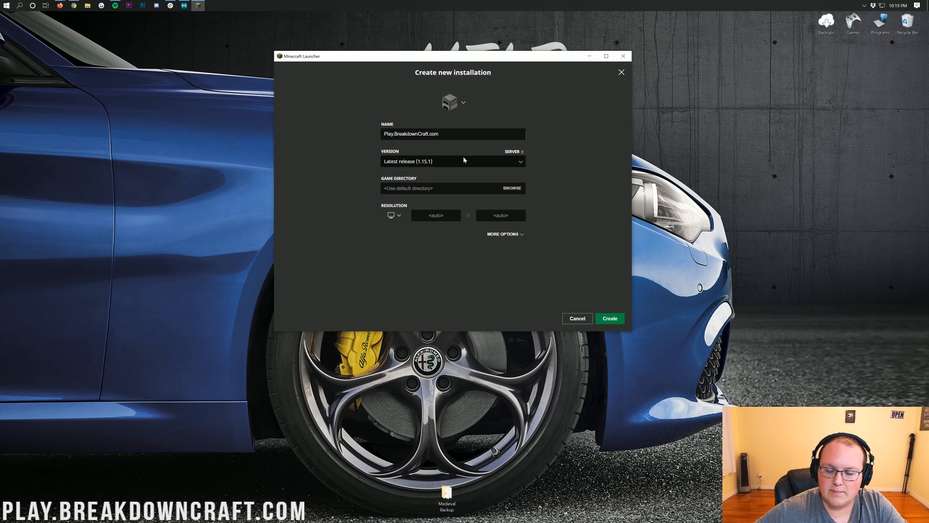
- Choose version release 1.15.1-forge-30.0.7 and the 1920x1080 resolution preset, then reveal More Options
left_click(451, 162)
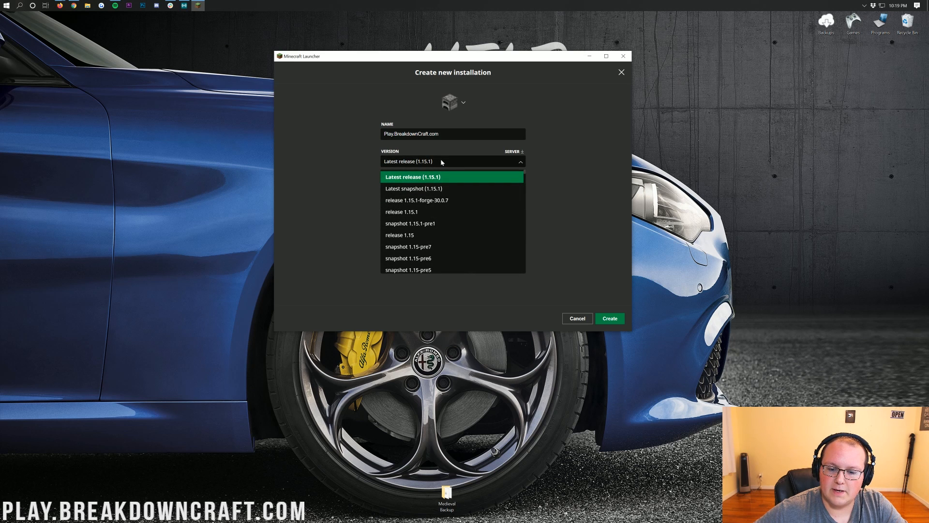
mouse_move(416, 200)
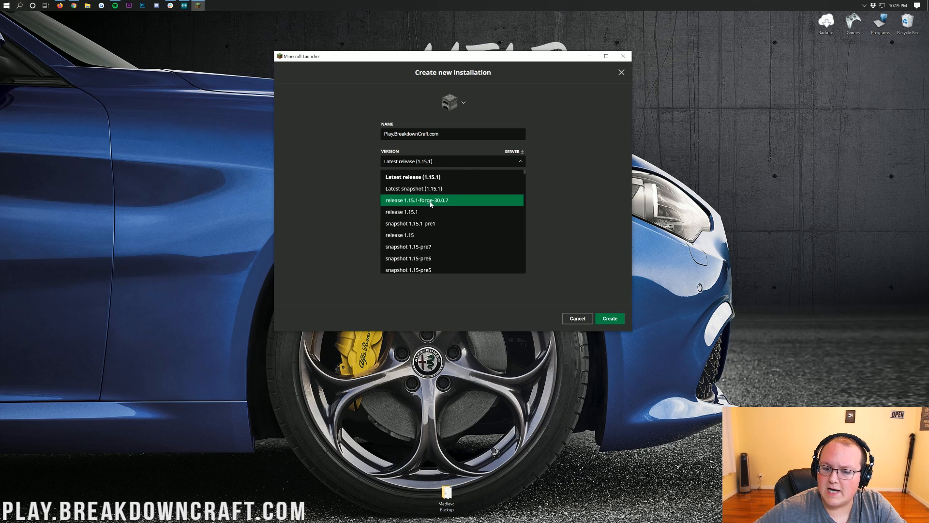
left_click(416, 200)
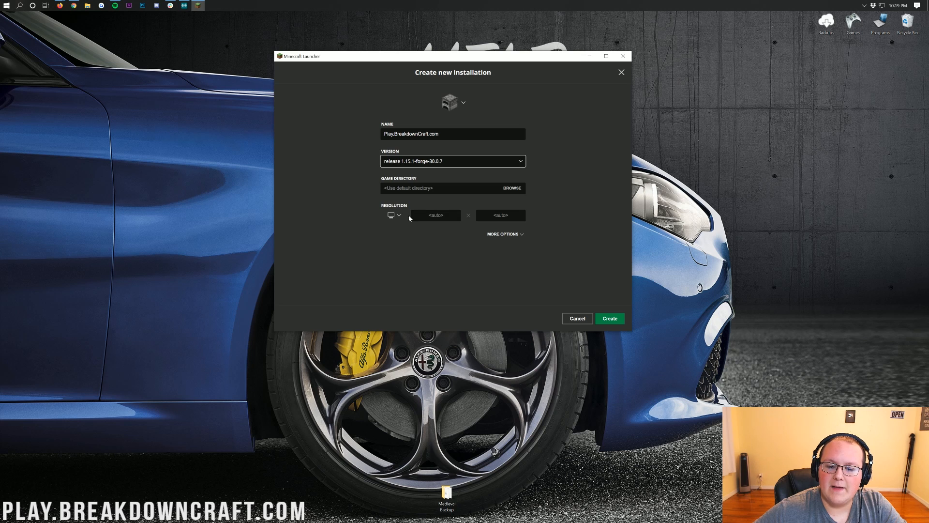
left_click(395, 215)
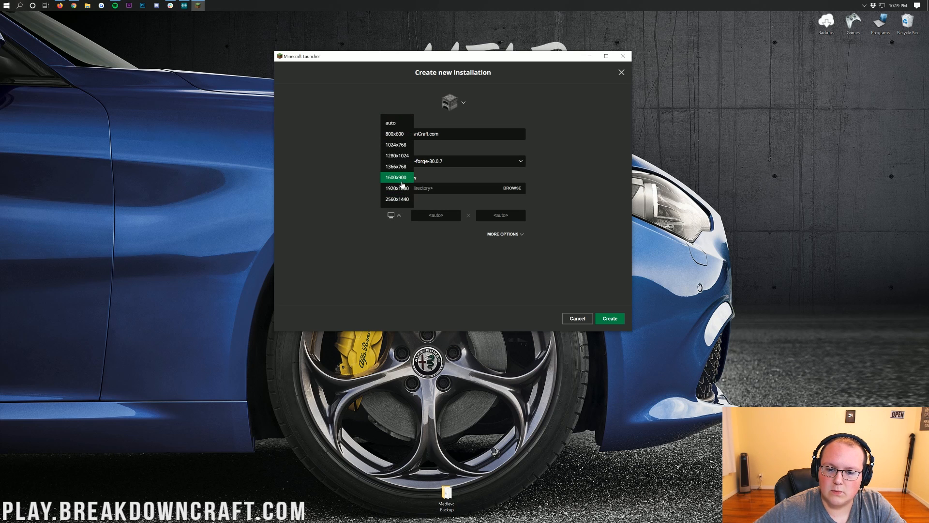
left_click(395, 187)
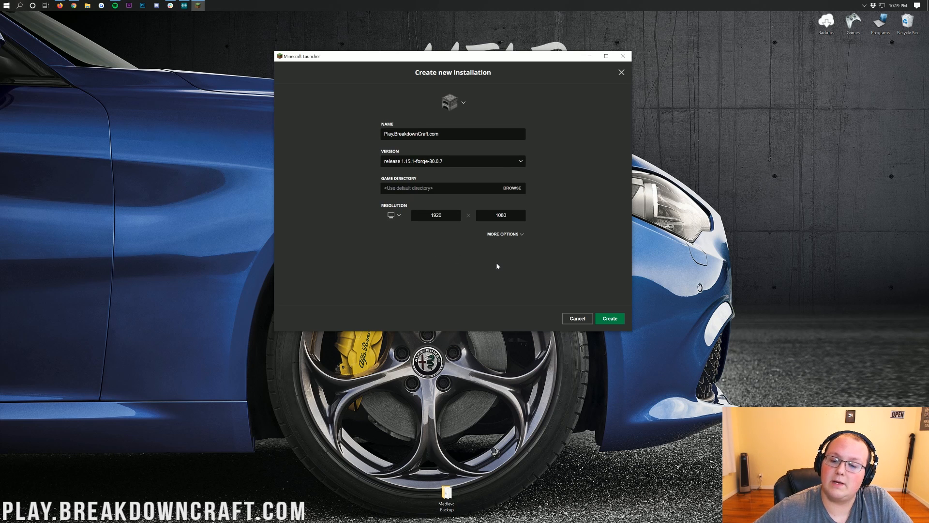
left_click(503, 233)
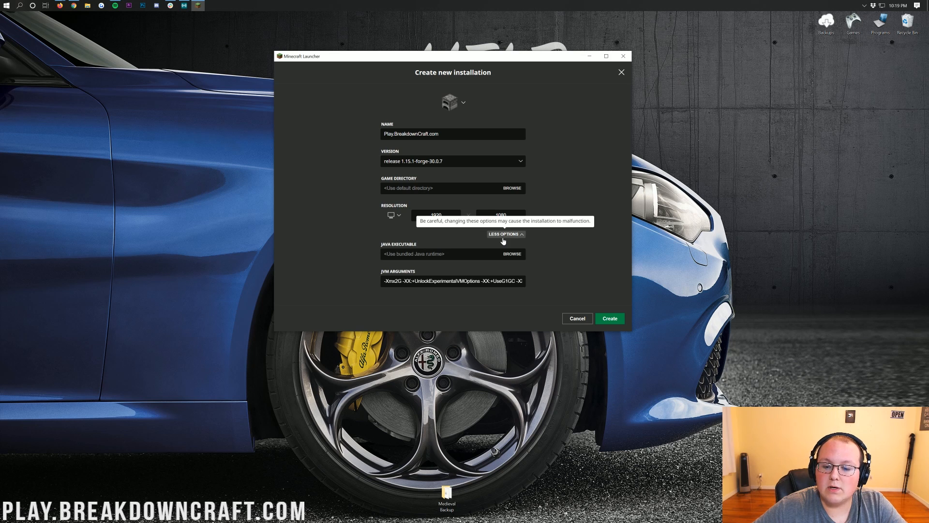
left_click(504, 234)
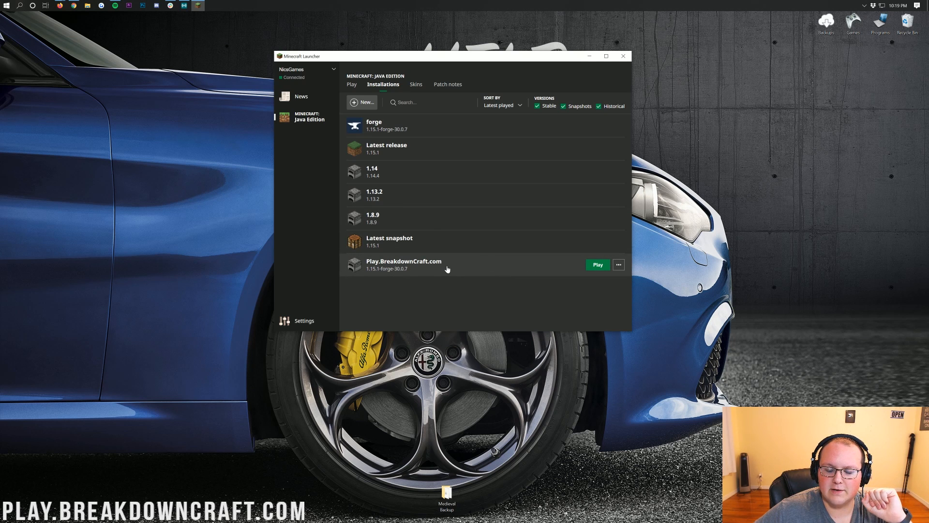
mouse_move(367, 273)
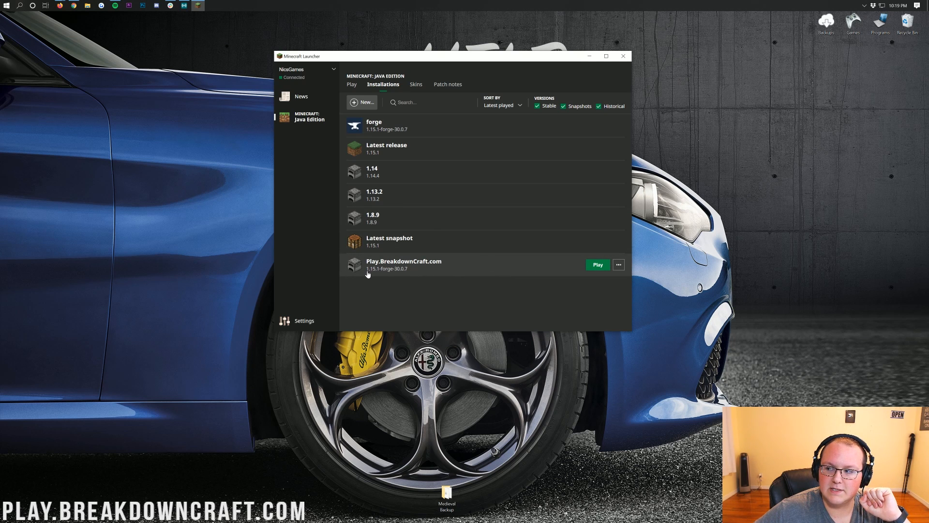
mouse_move(373, 277)
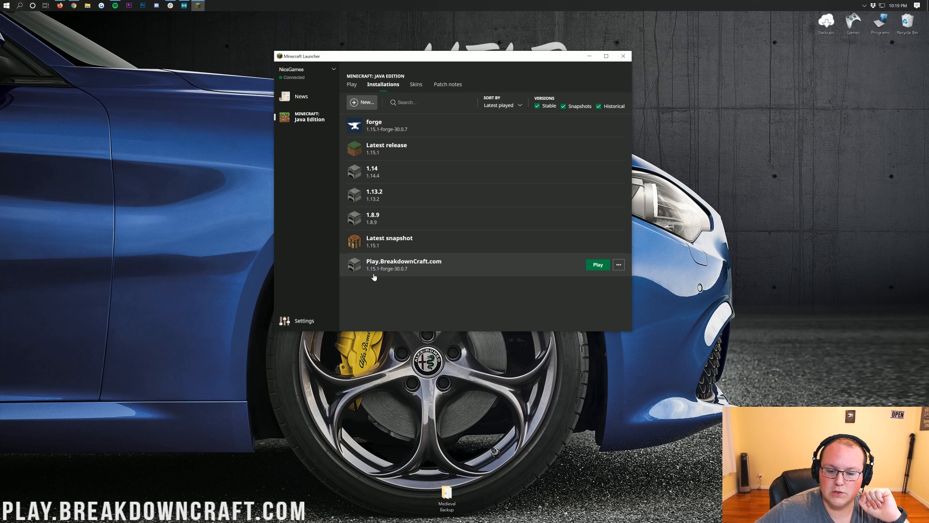
- Launch the Play.BreakdownCraft.com installation from the Installations tab
left_click(597, 264)
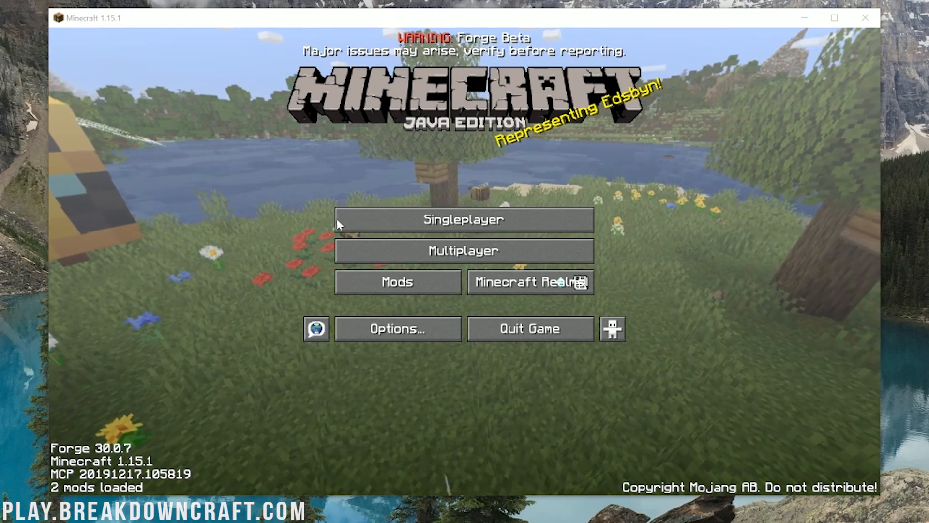
left_click(396, 281)
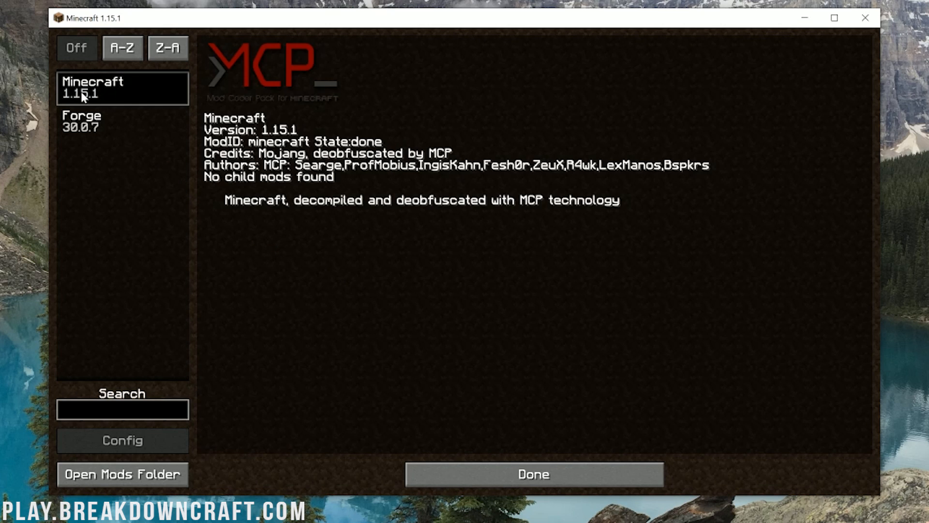
mouse_move(103, 101)
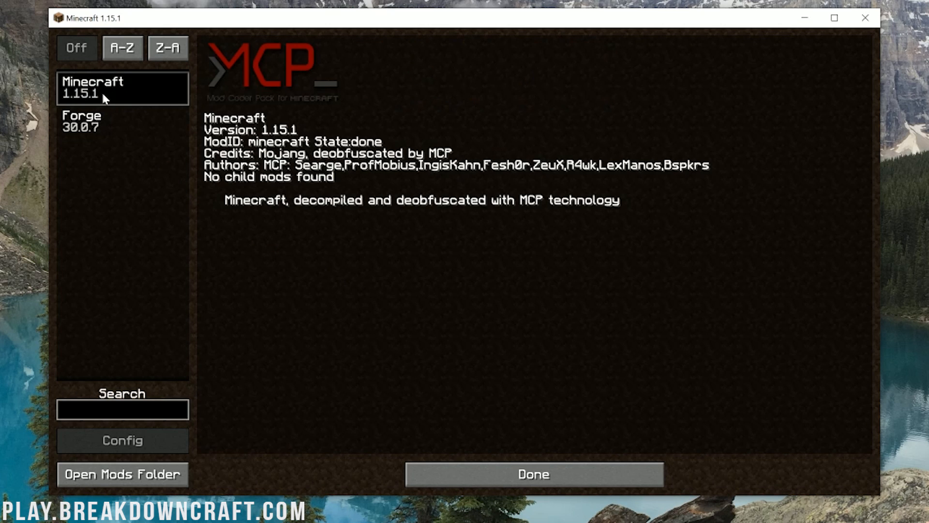
mouse_move(324, 246)
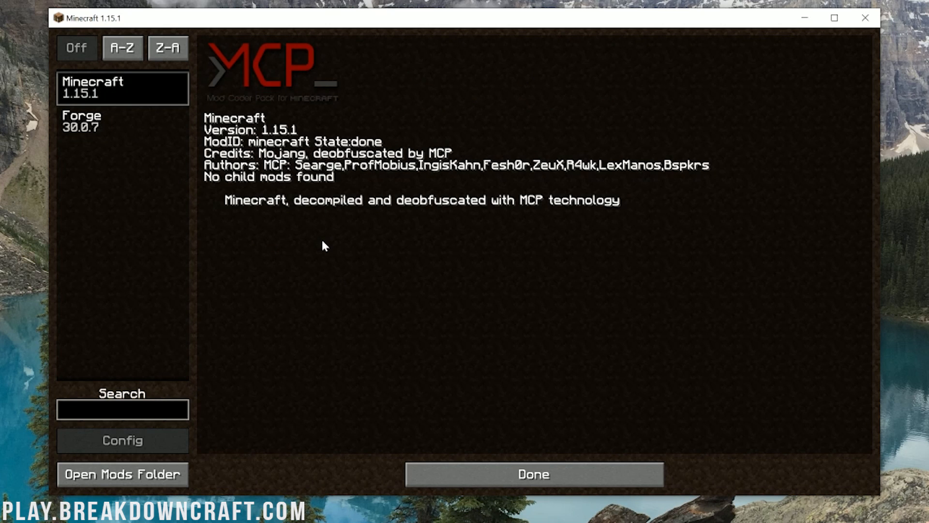
mouse_move(170, 114)
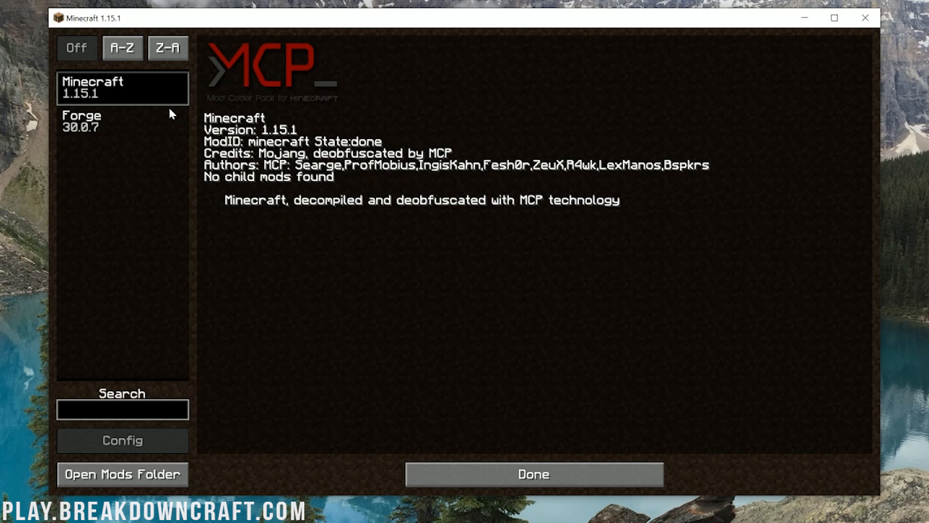
left_click(121, 122)
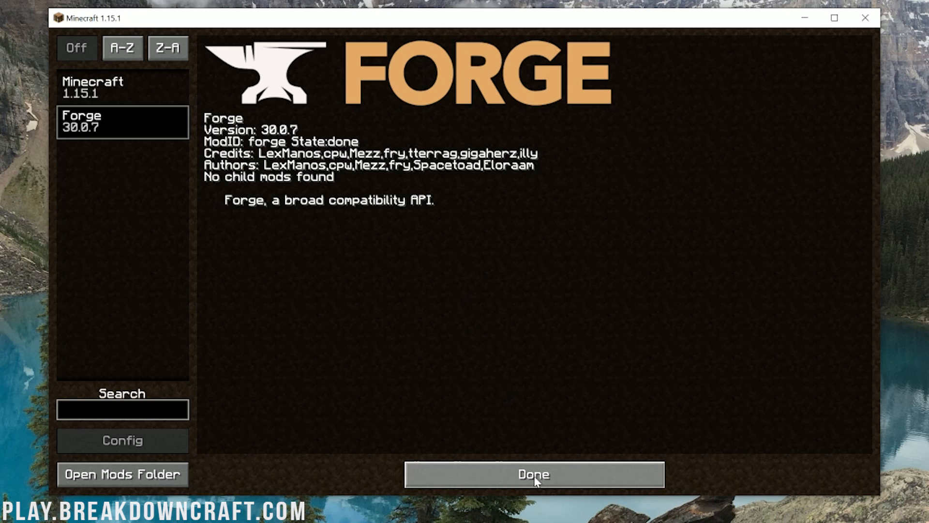
left_click(532, 474)
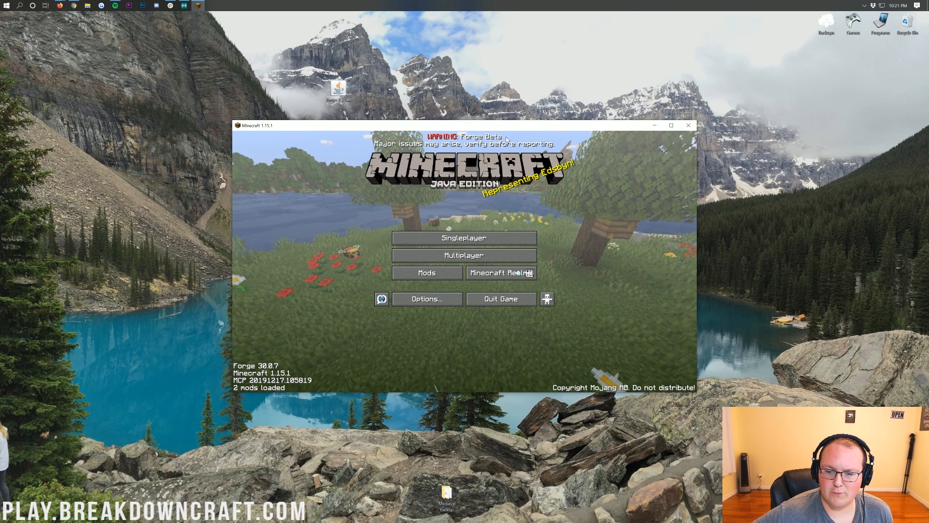
- Start a new singleplayer world named 1.15.1 Forge and toggle its game mode
left_click(464, 238)
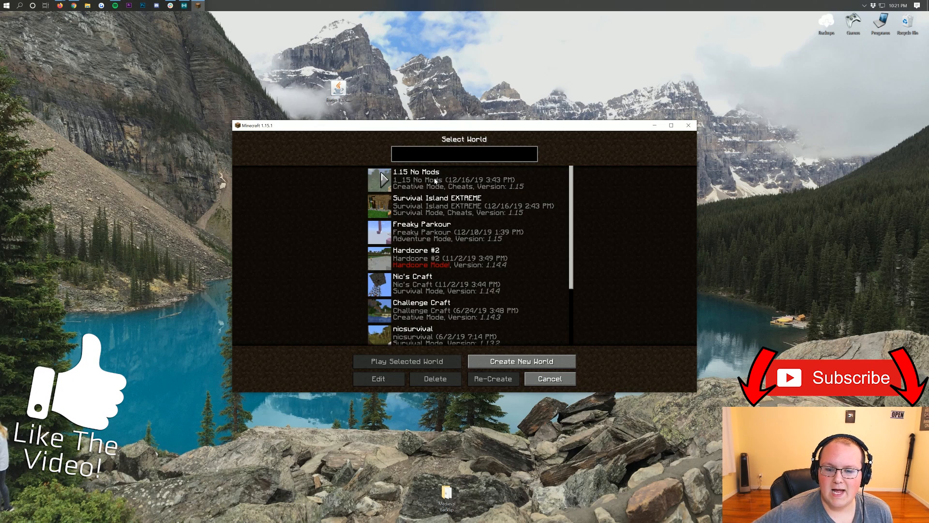
left_click(521, 361)
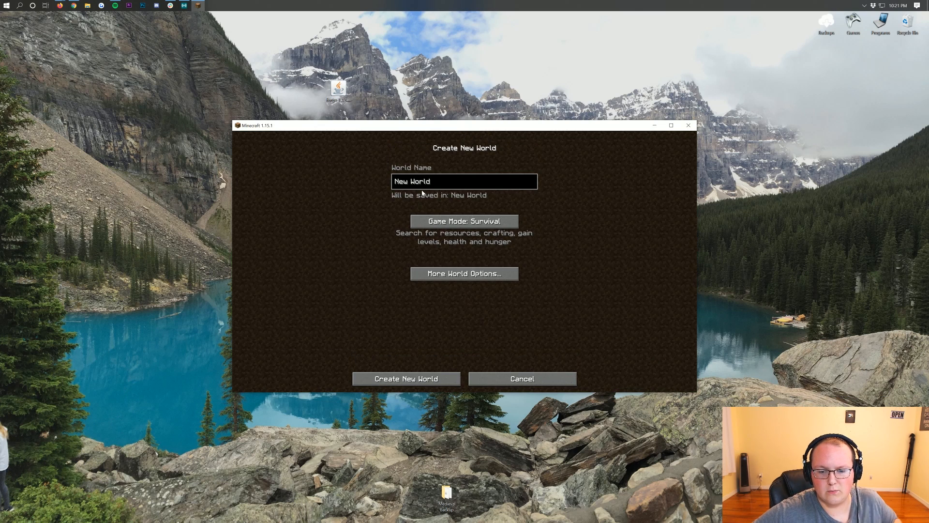
type("1")
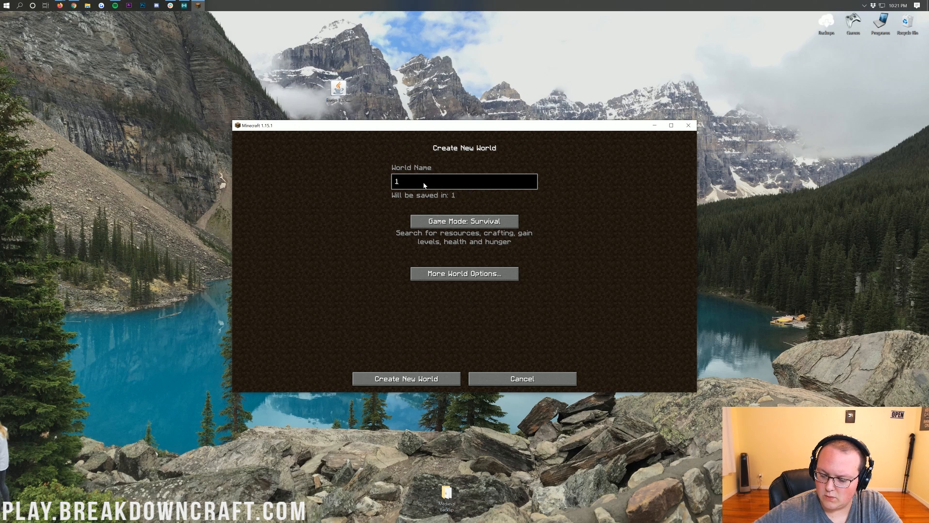
type(".15.1 Forge")
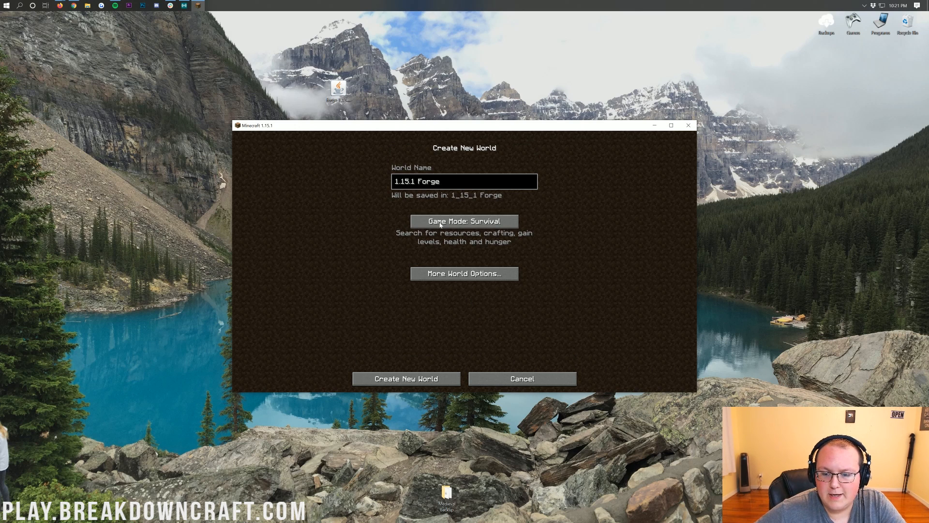
left_click(405, 378)
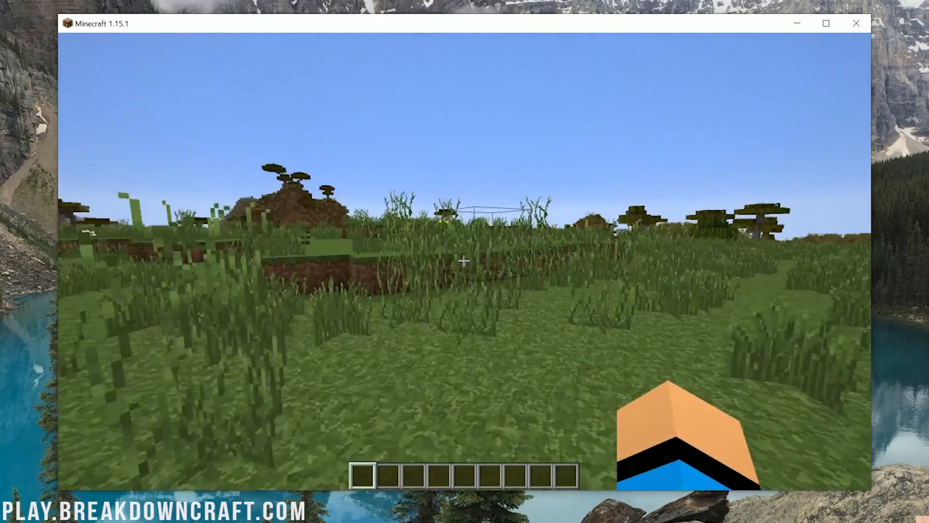
- Search the creative inventory for "bee" to grab the bee spawn egg and hive blocks
key("e")
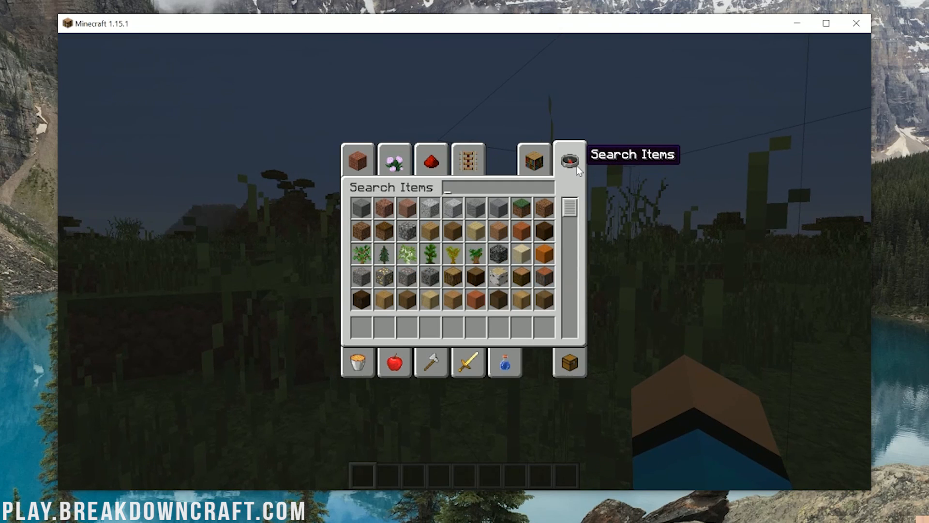
type("bee")
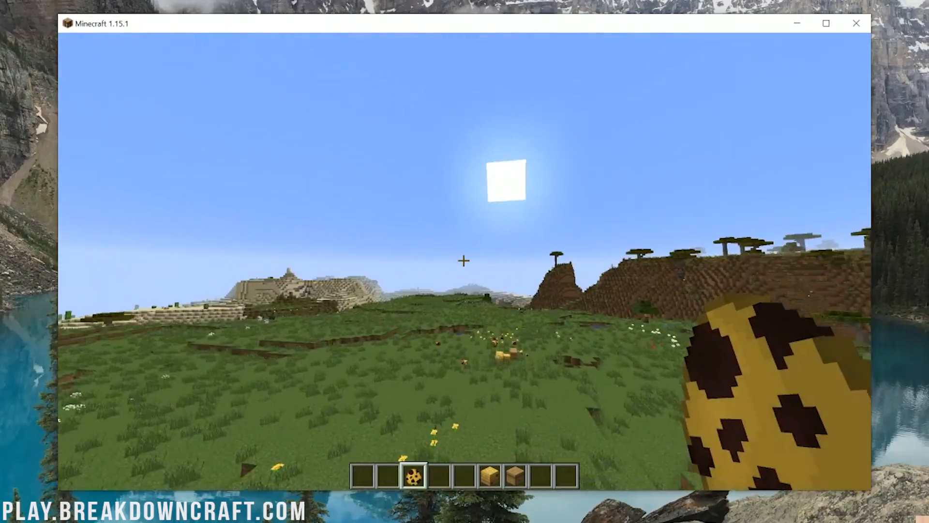
mouse_move(464, 262)
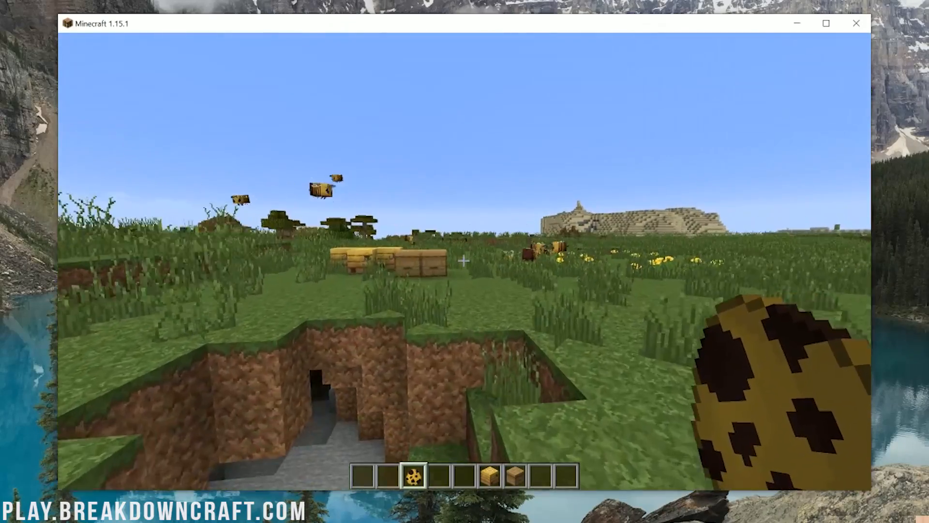
key("e")
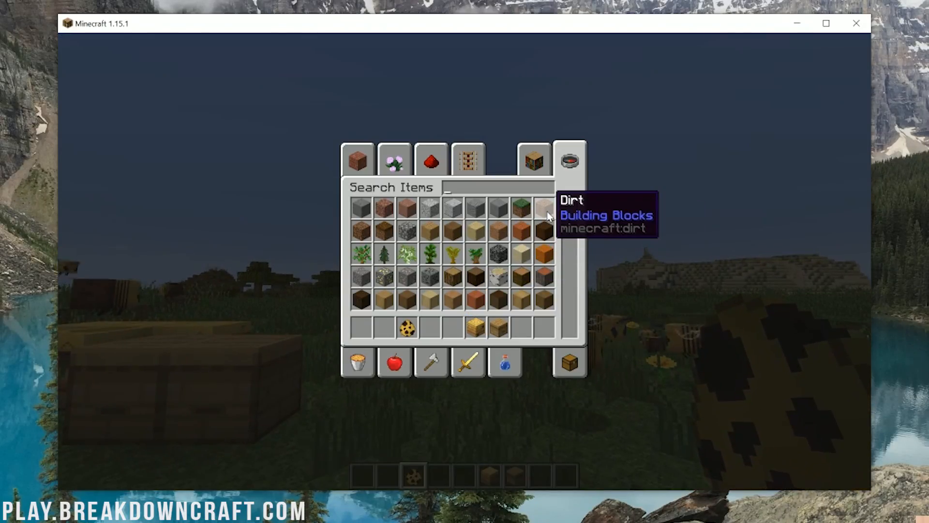